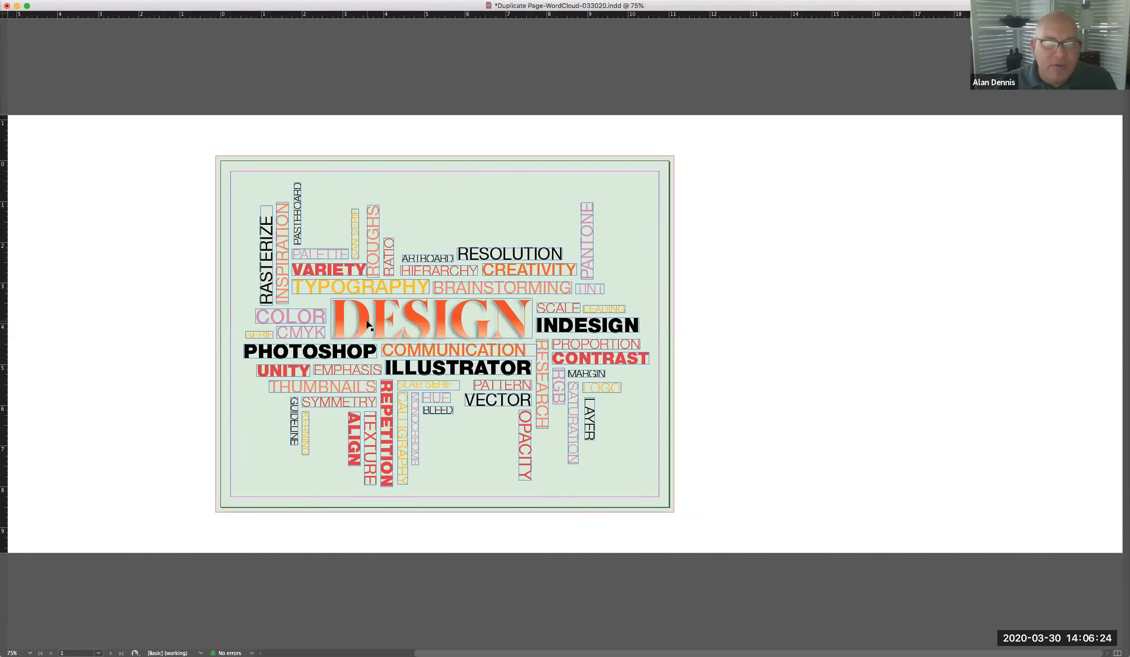
mouse_move(472, 300)
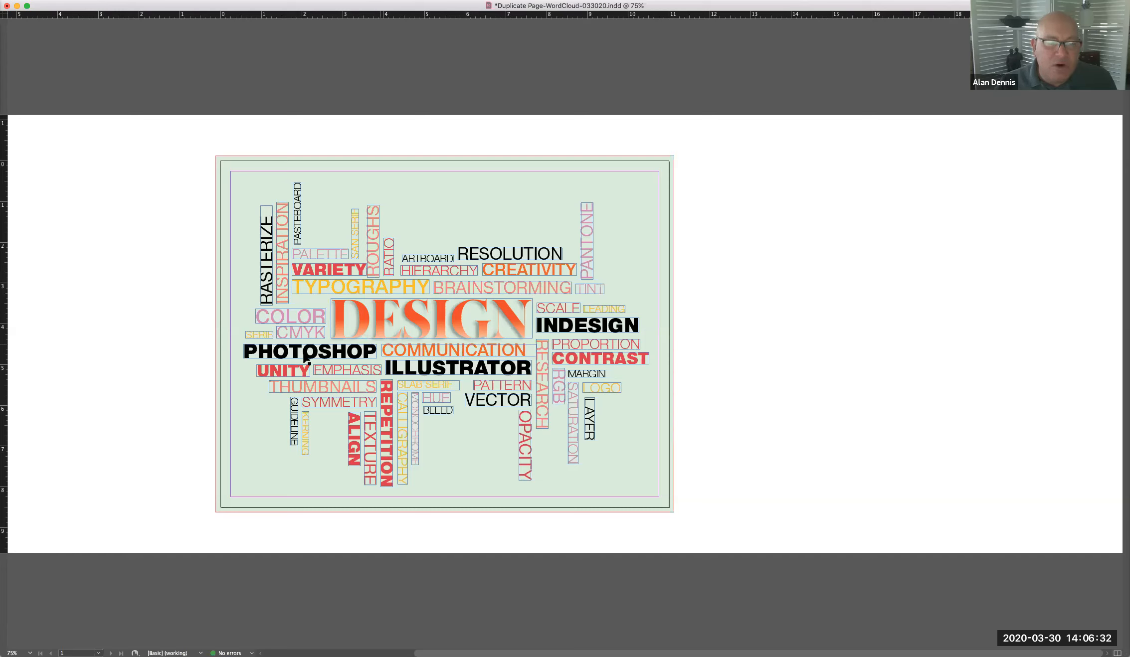
mouse_move(566, 315)
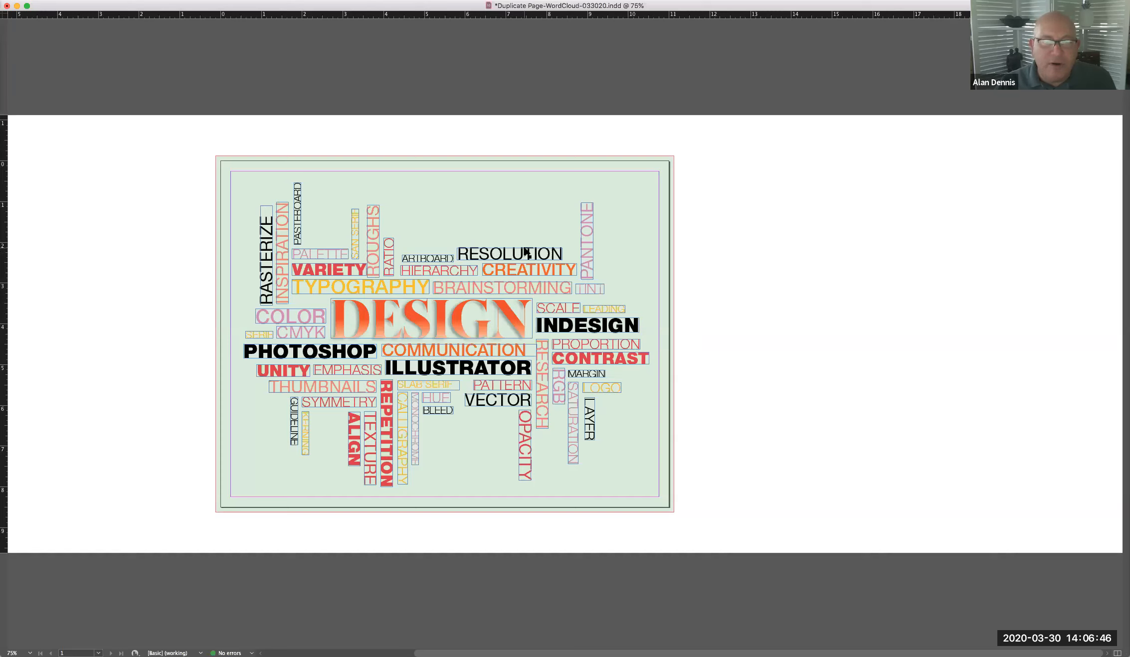
mouse_move(466, 275)
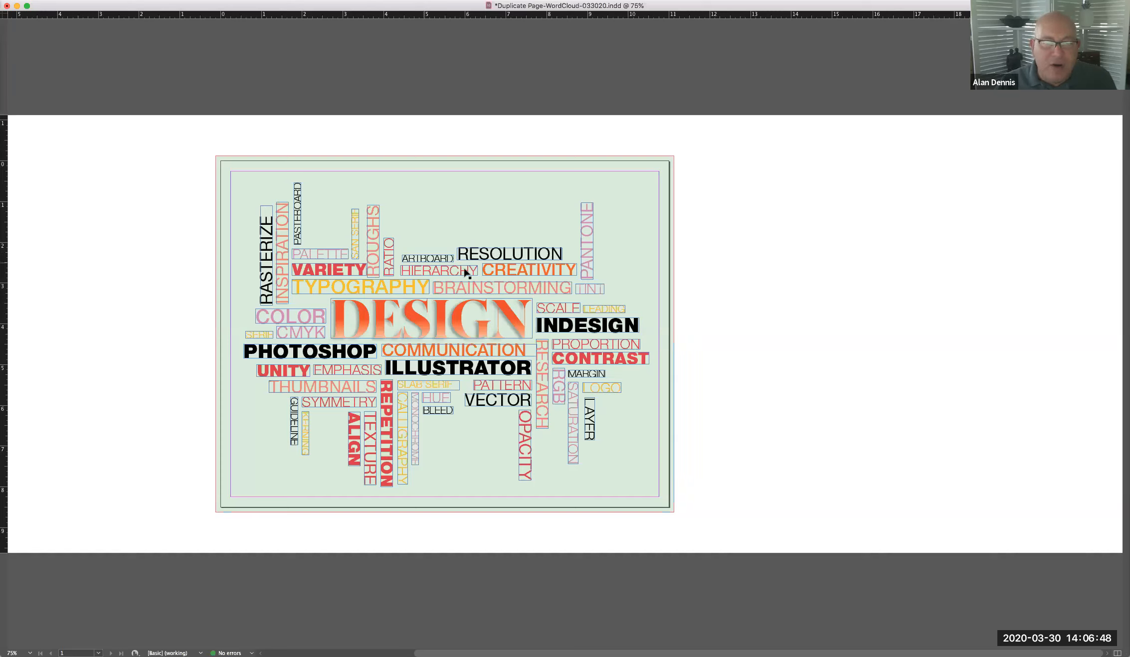
mouse_move(264, 283)
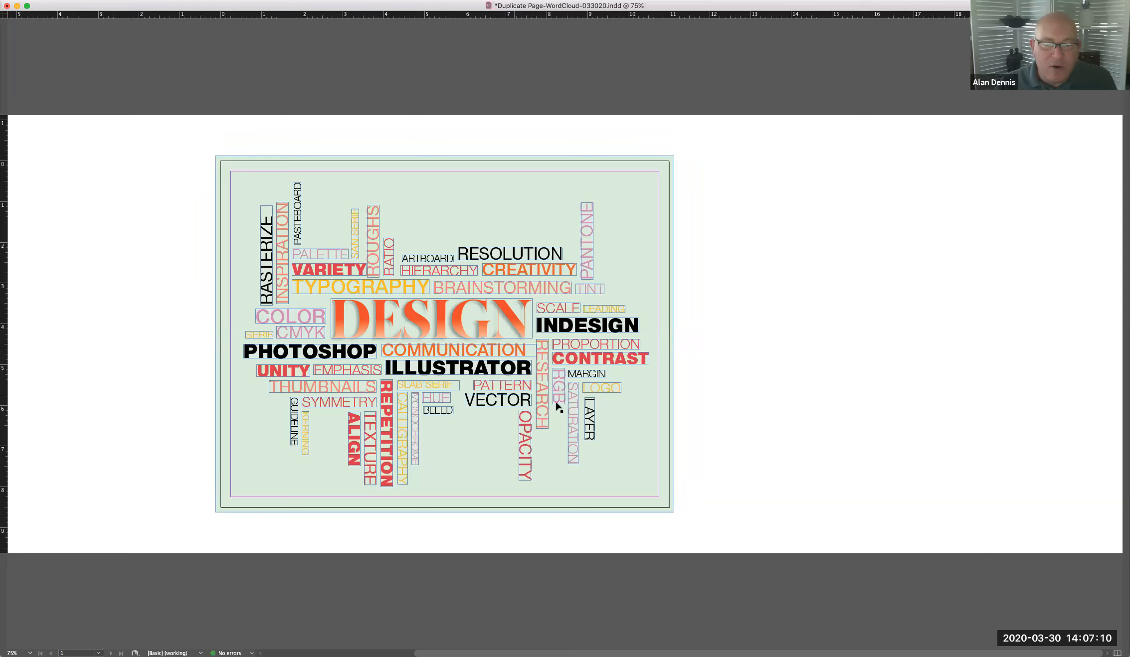
mouse_move(595, 277)
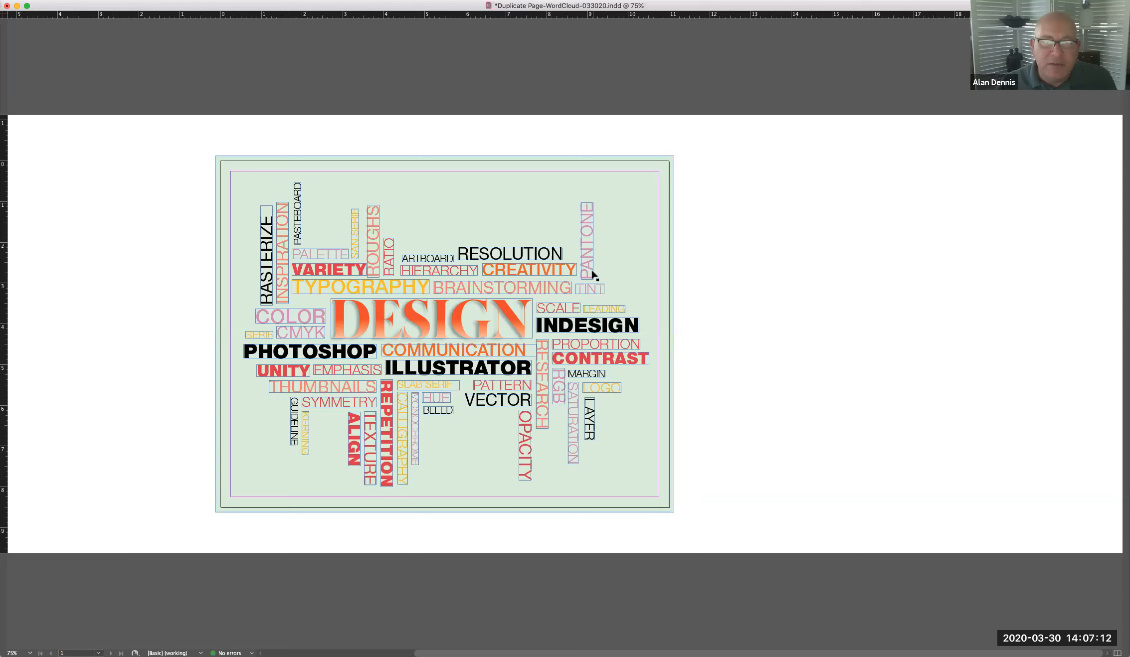
mouse_move(660, 299)
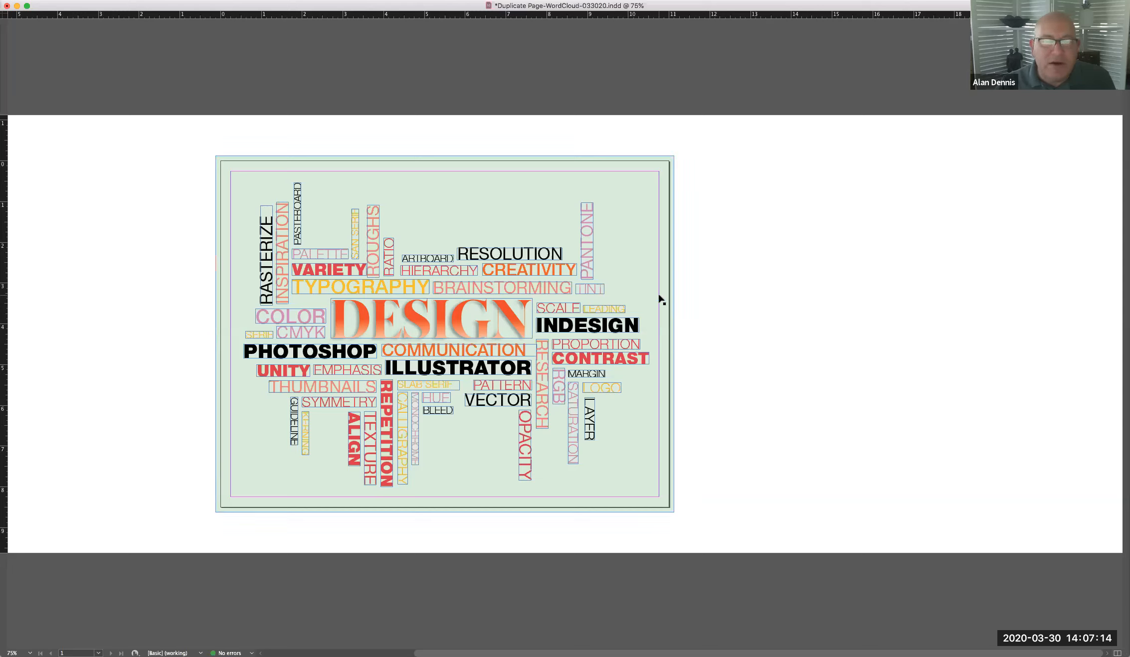
mouse_move(628, 273)
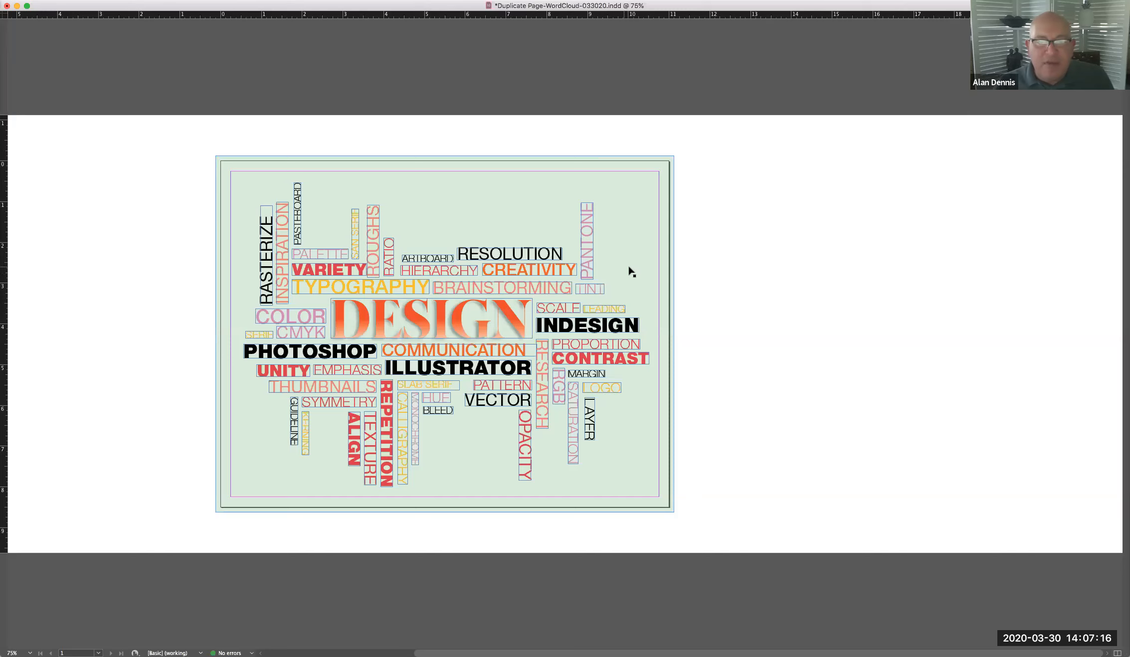
mouse_move(636, 273)
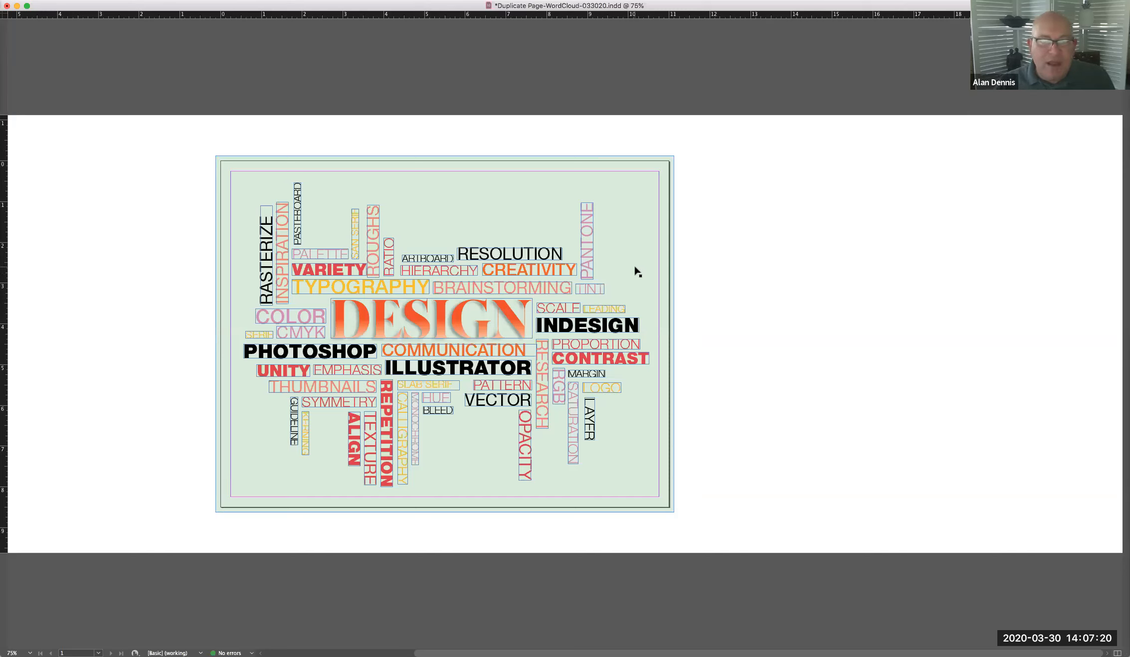
mouse_move(641, 271)
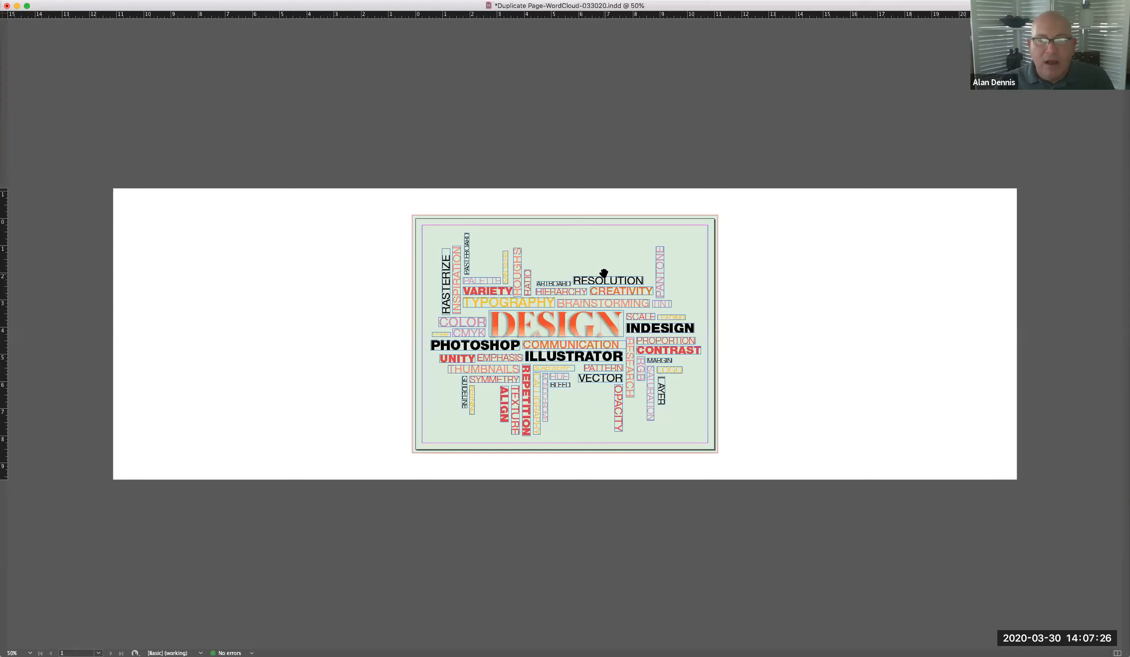
mouse_move(407, 218)
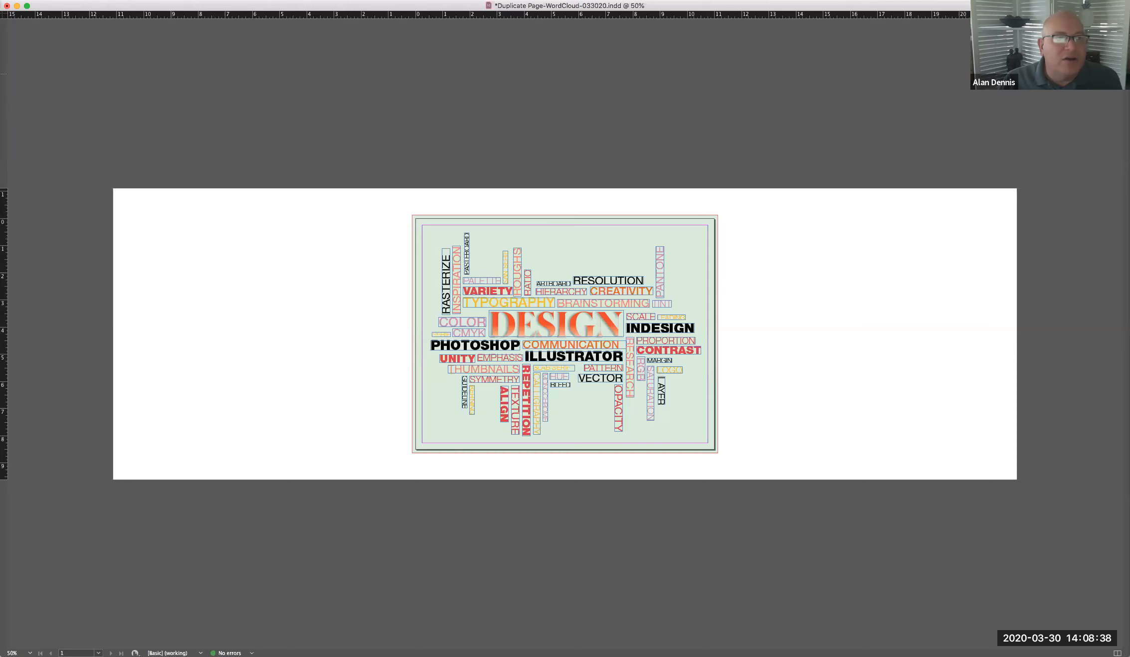
- Set the document's Number of Pages to 2 in Document Setup, adding a blank second page
left_click(40, 3)
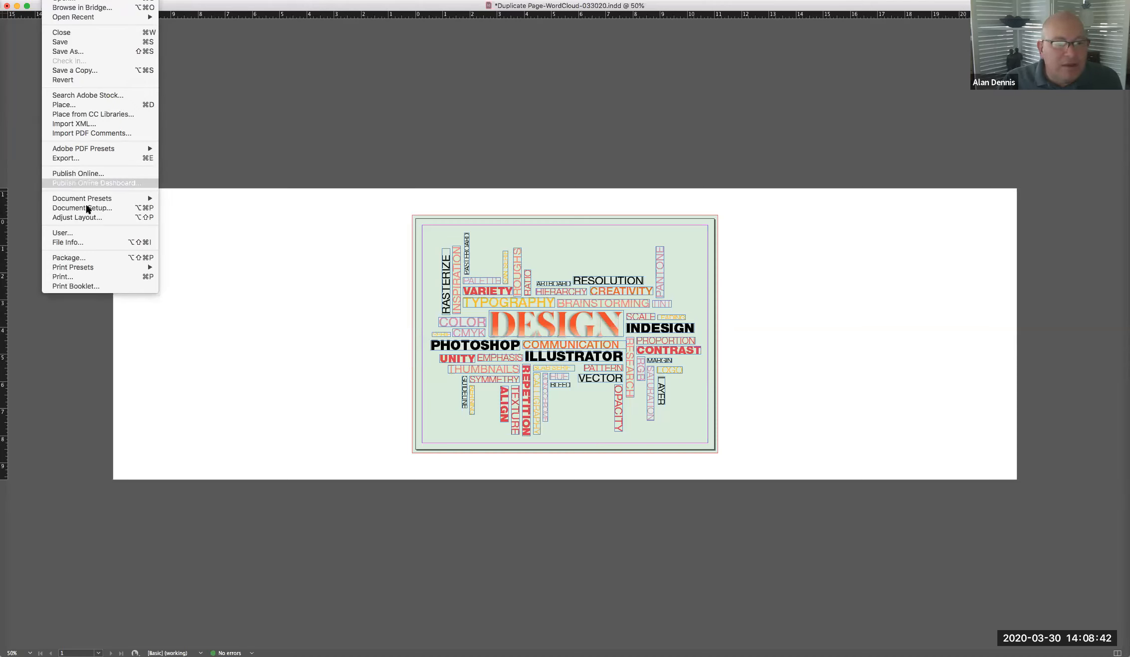
left_click(560, 210)
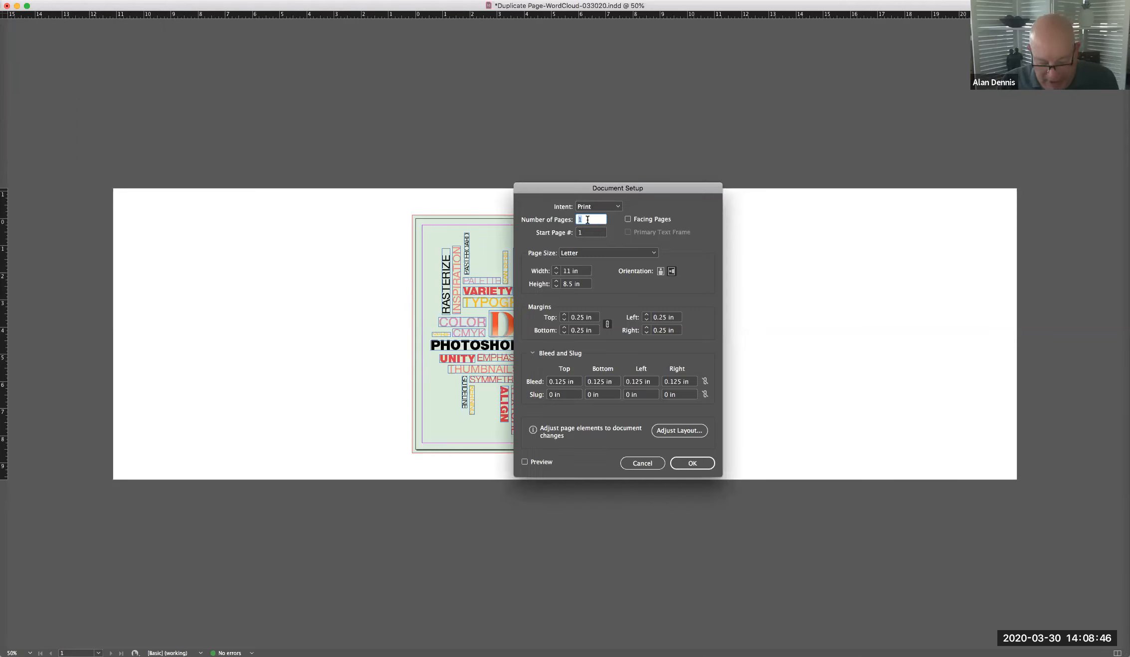
type("2")
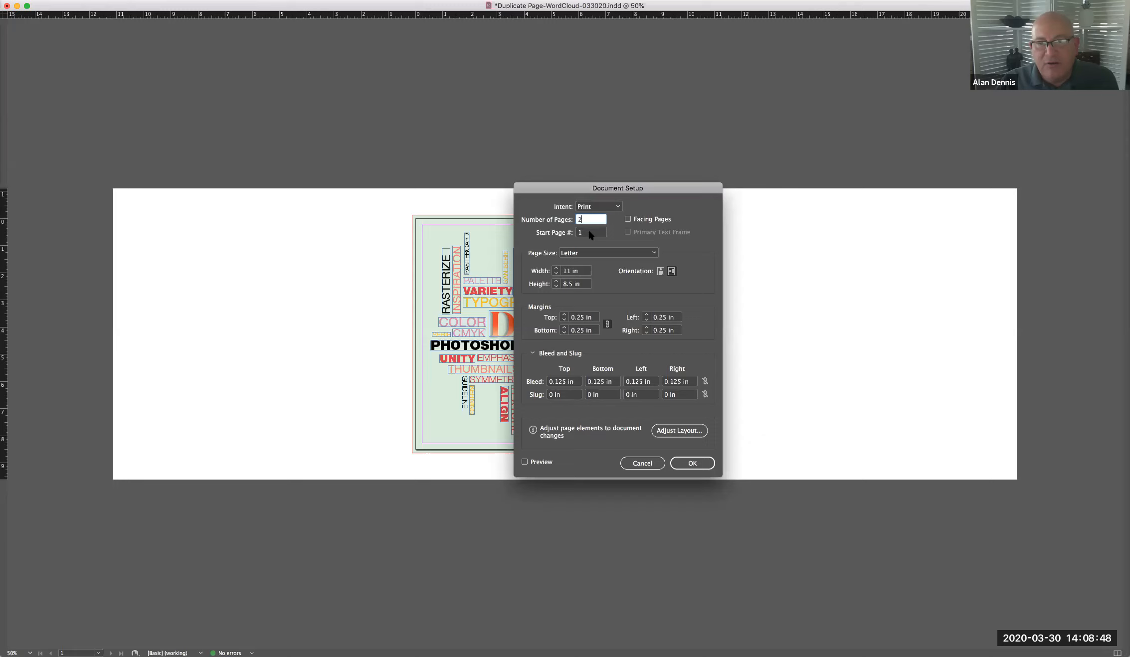
mouse_move(625, 422)
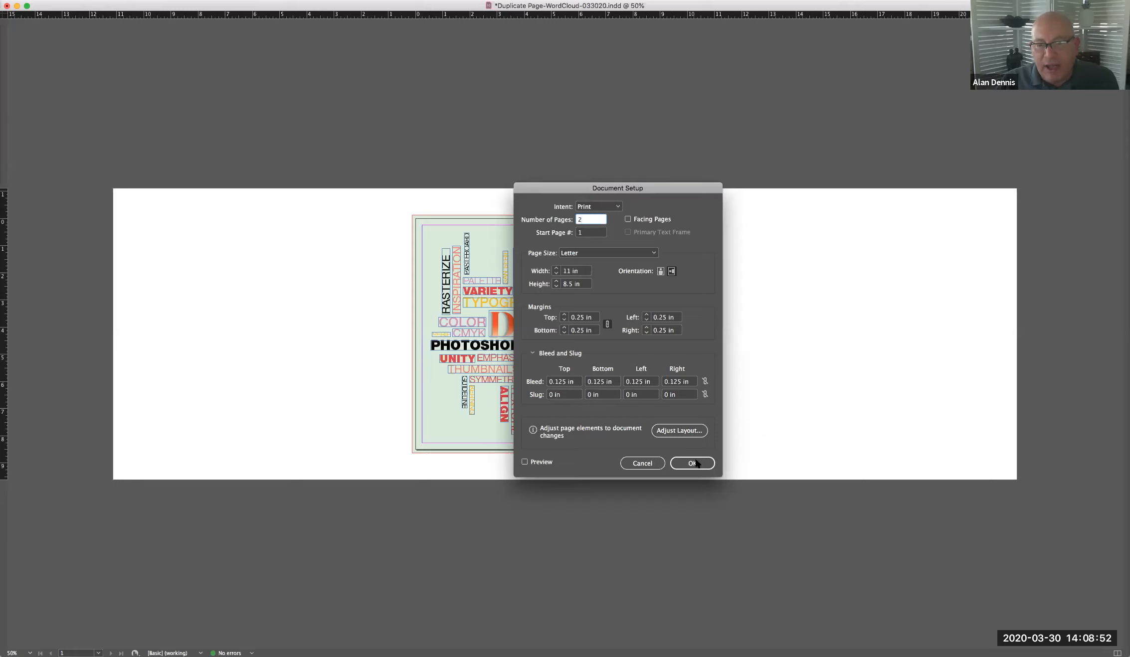
left_click(692, 464)
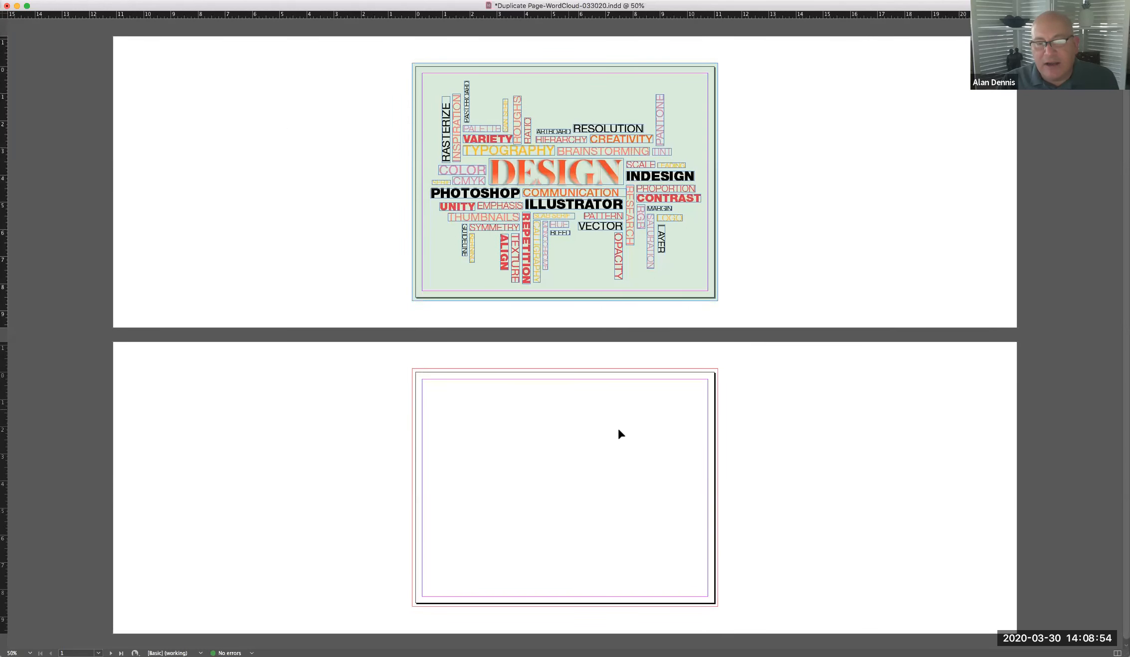
mouse_move(759, 317)
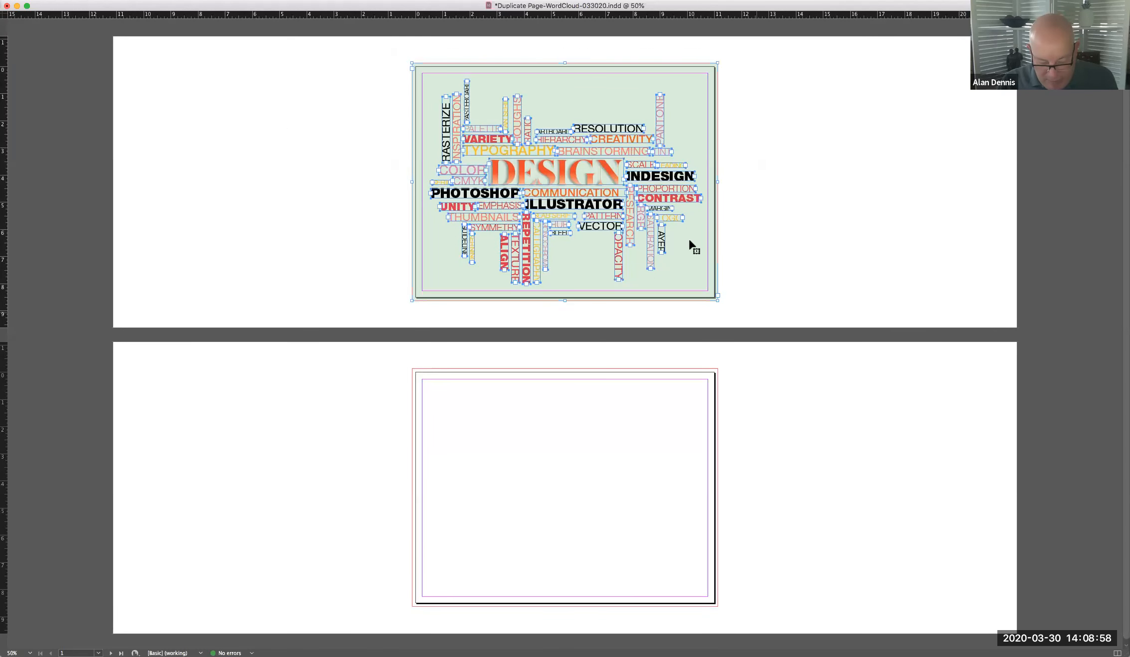
mouse_move(682, 246)
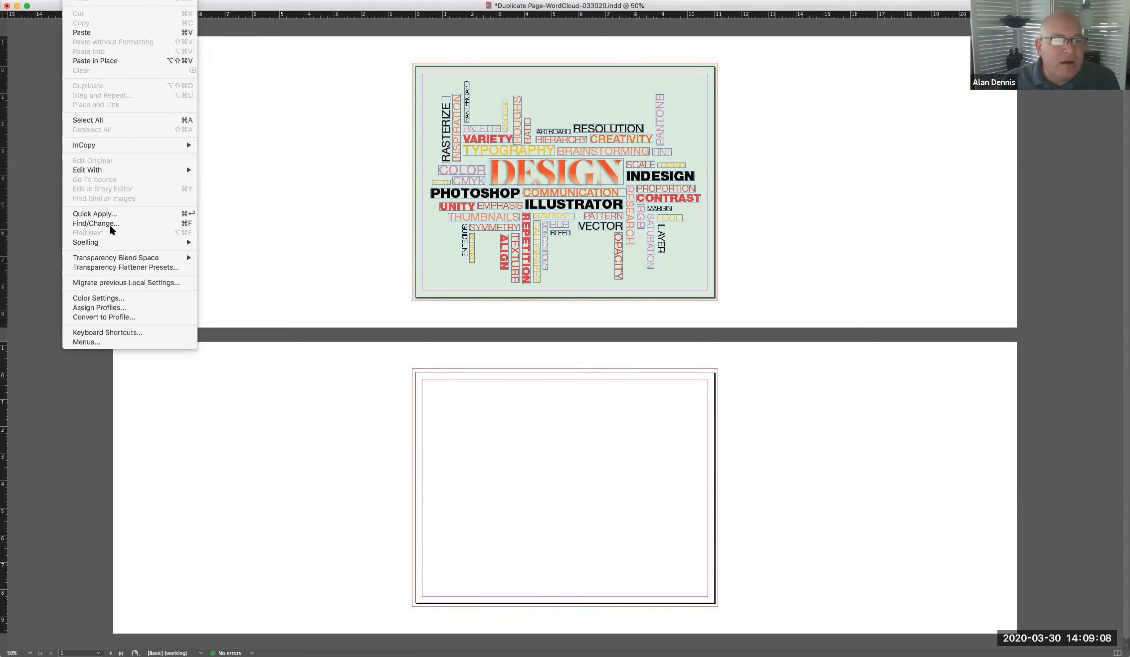
mouse_move(115, 224)
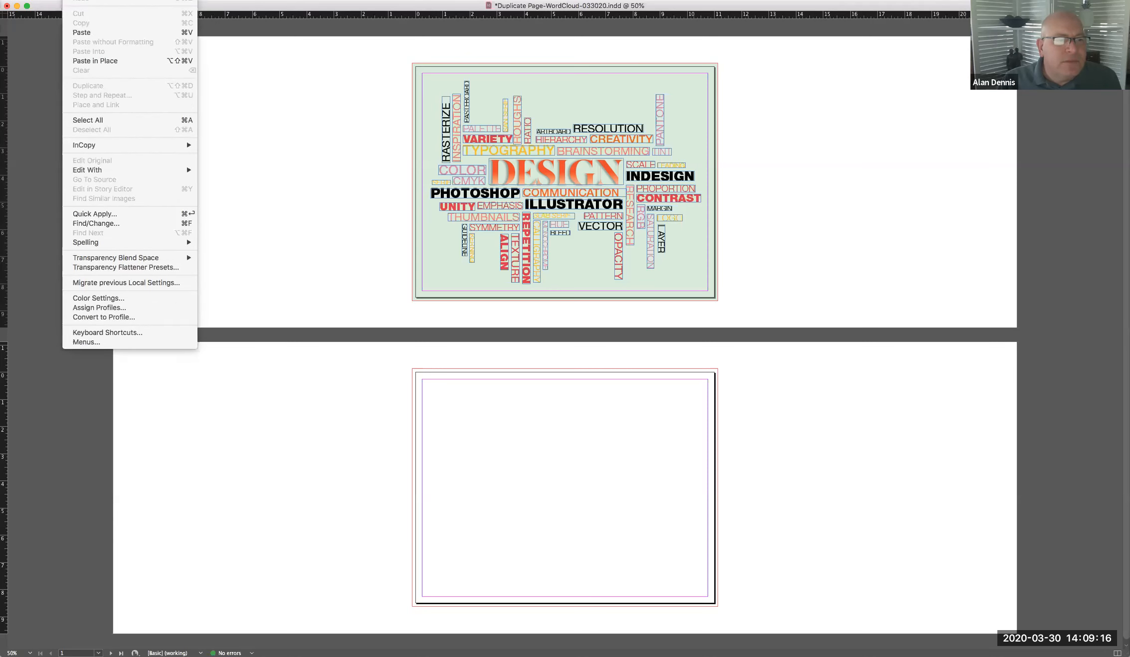
mouse_move(98, 62)
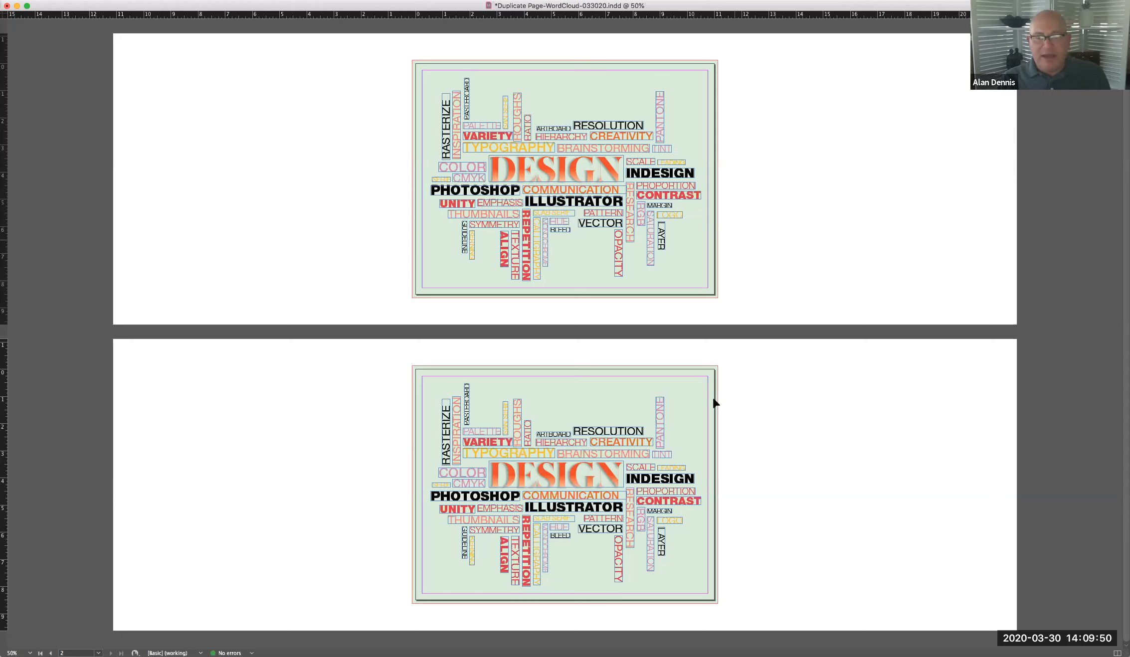
mouse_move(761, 417)
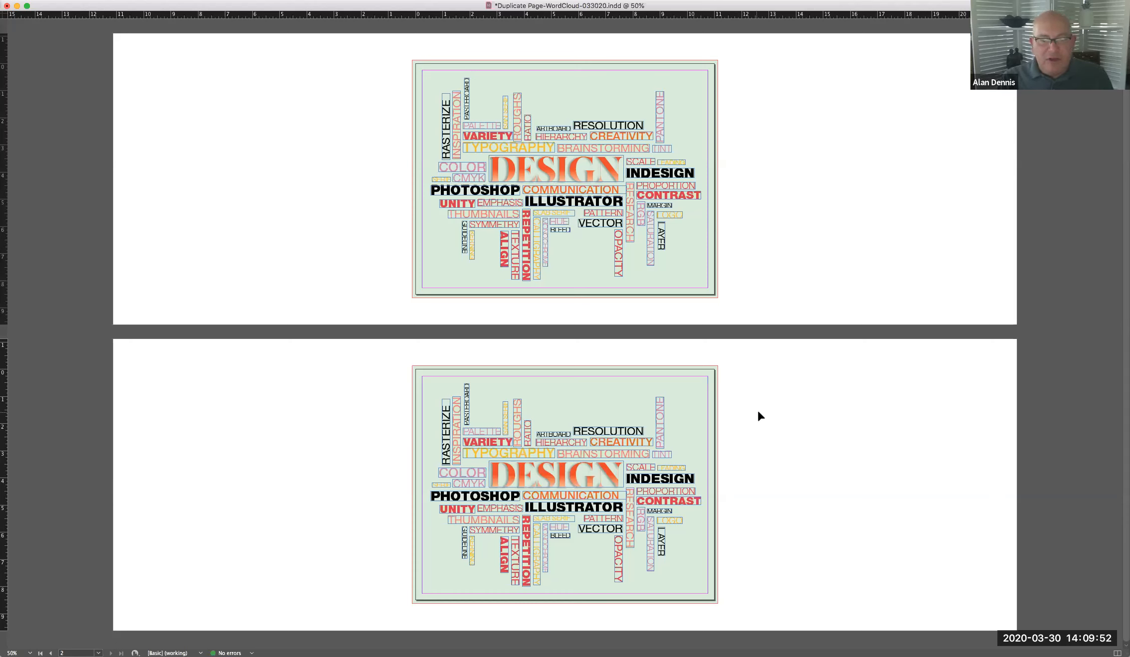
mouse_move(772, 412)
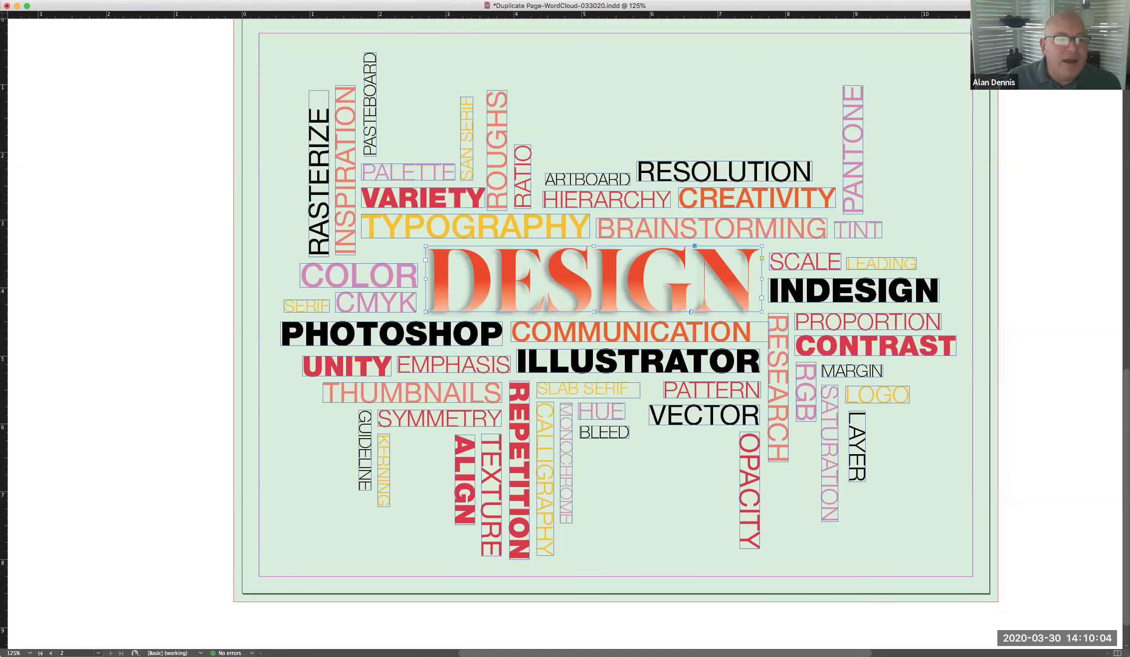
- Convert the DESIGN heading on page 2 to outlines via Type > Create Outlines
left_click(149, 3)
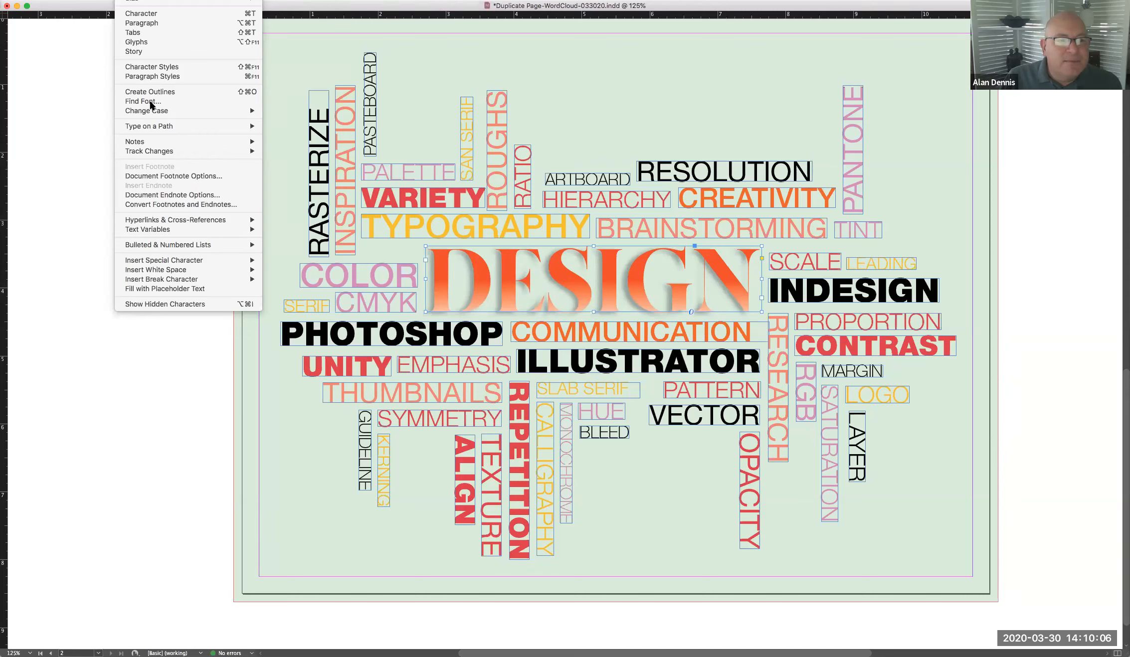
mouse_move(147, 96)
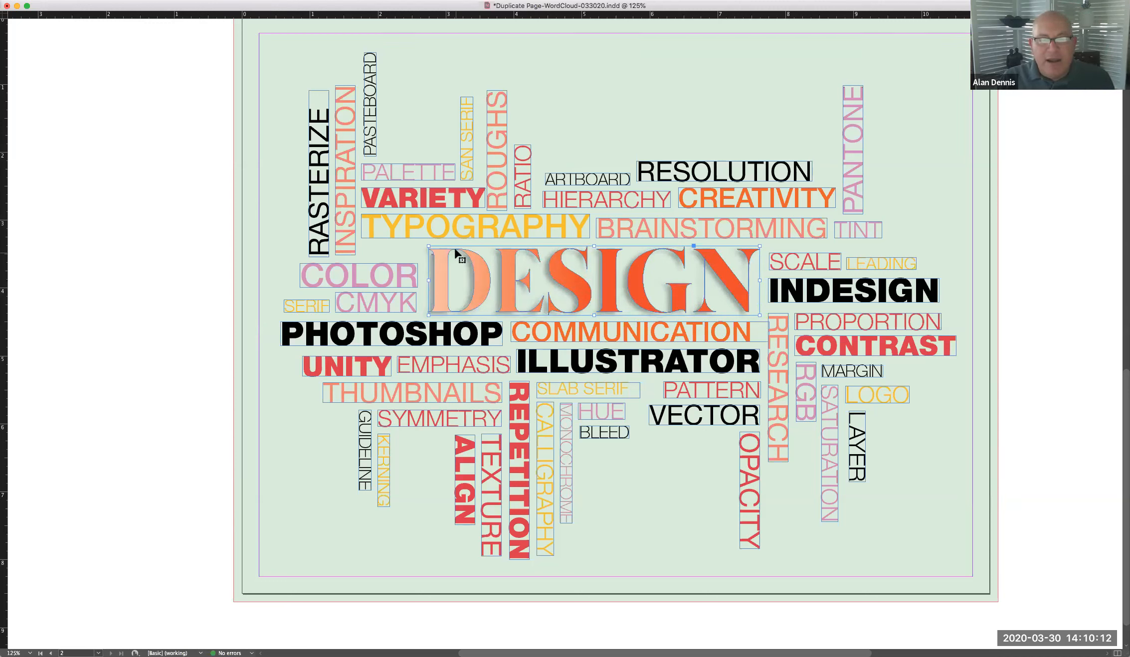
left_click(222, 193)
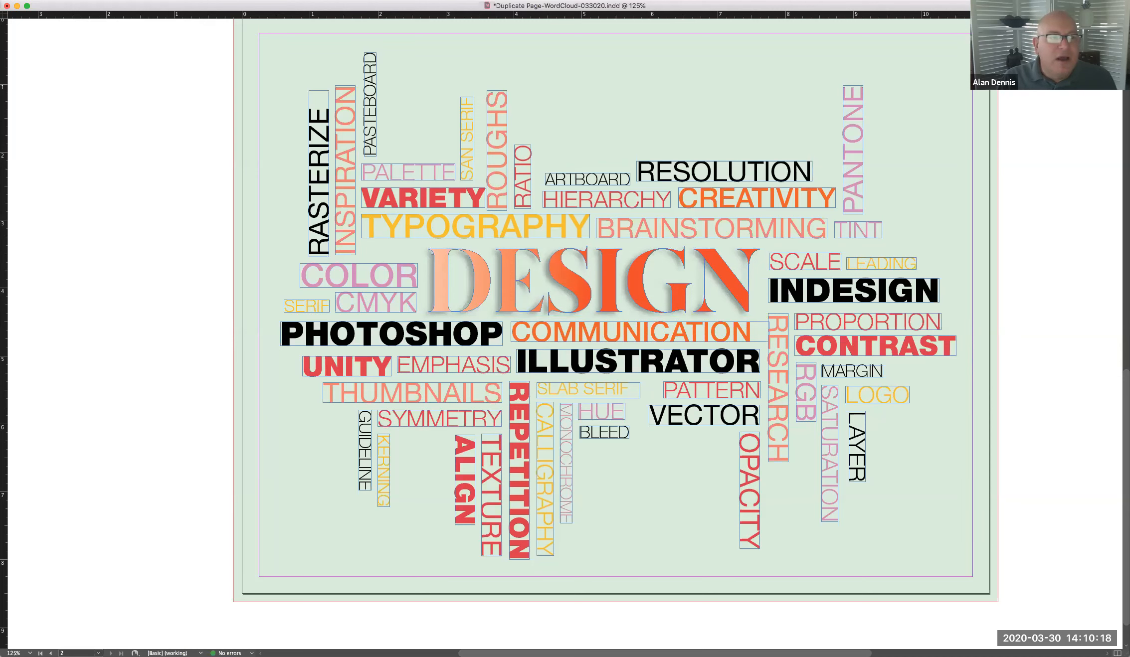
- Place the orange-and-blue painted shutterstock image from the Desktop demo art folder onto page 2
left_click(45, 4)
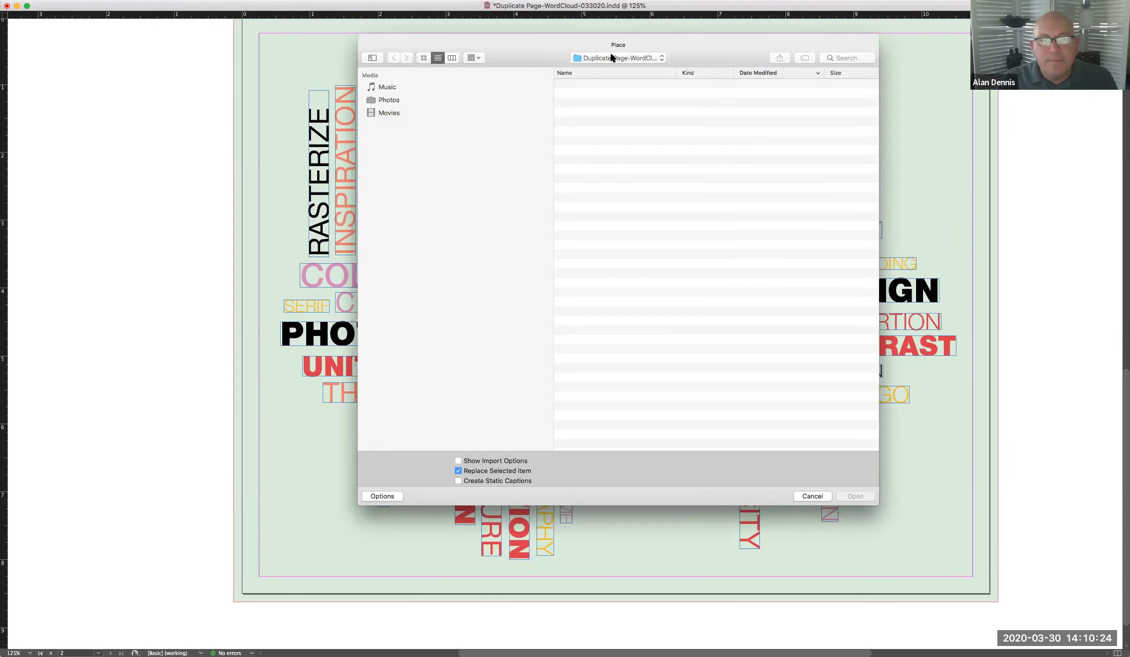
left_click(617, 57)
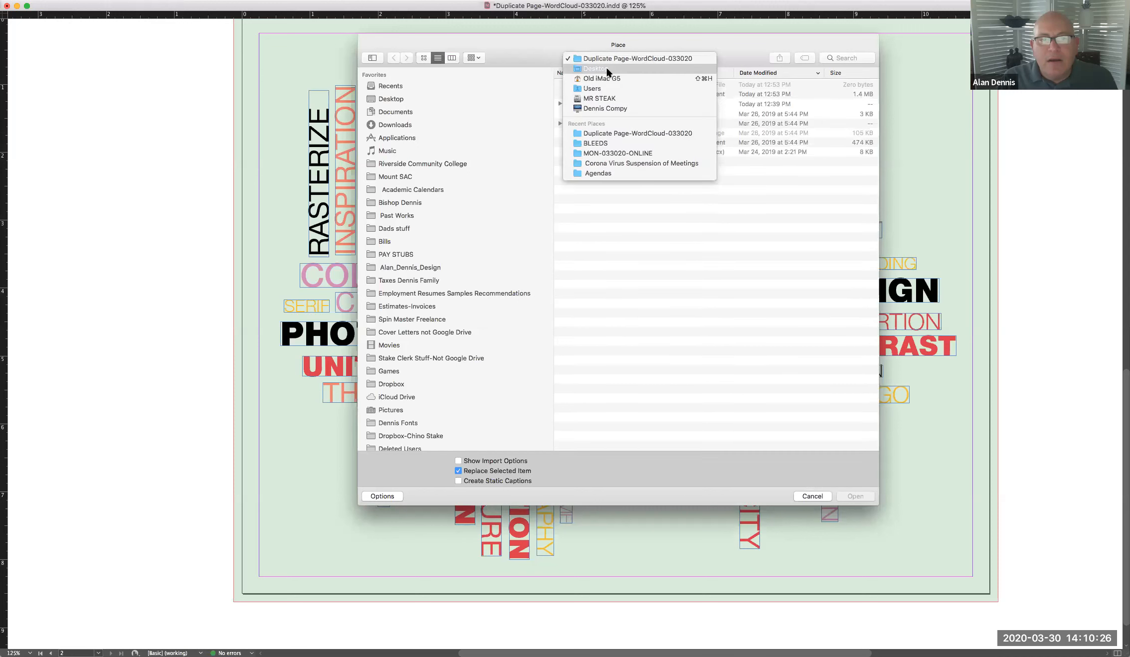
left_click(594, 69)
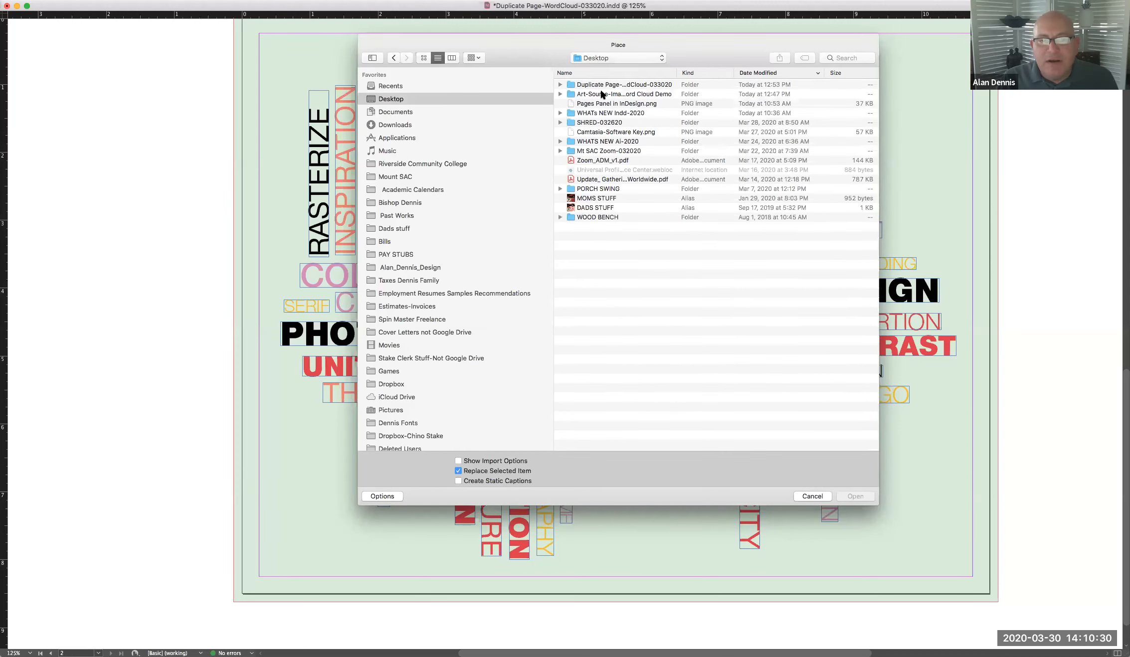
double_click(622, 94)
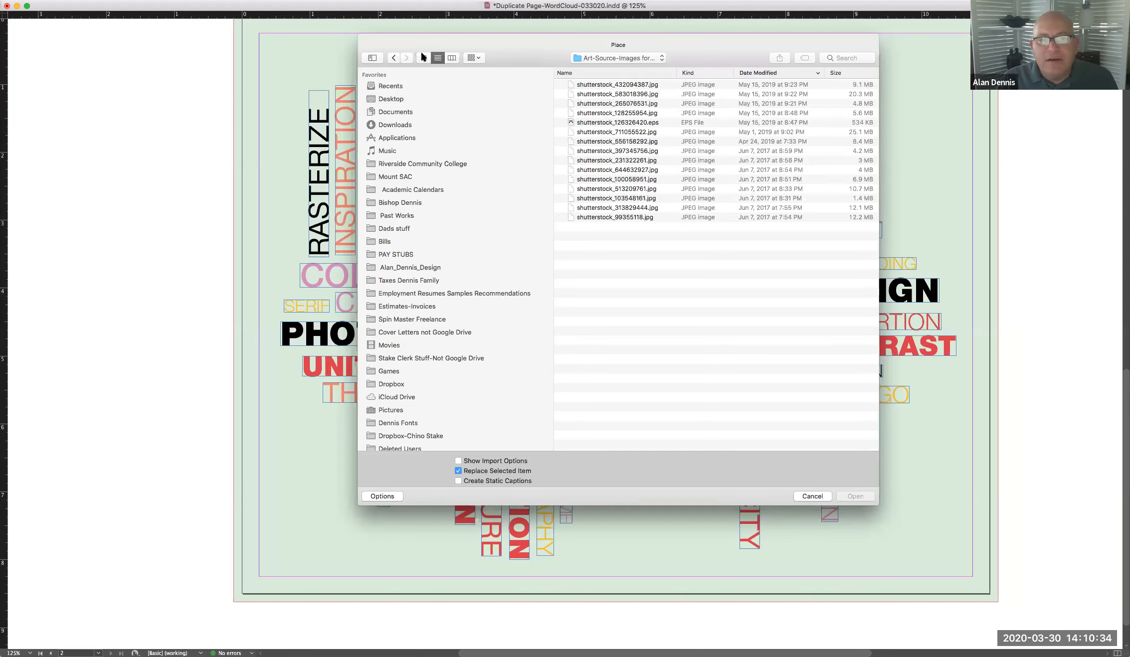
left_click(423, 58)
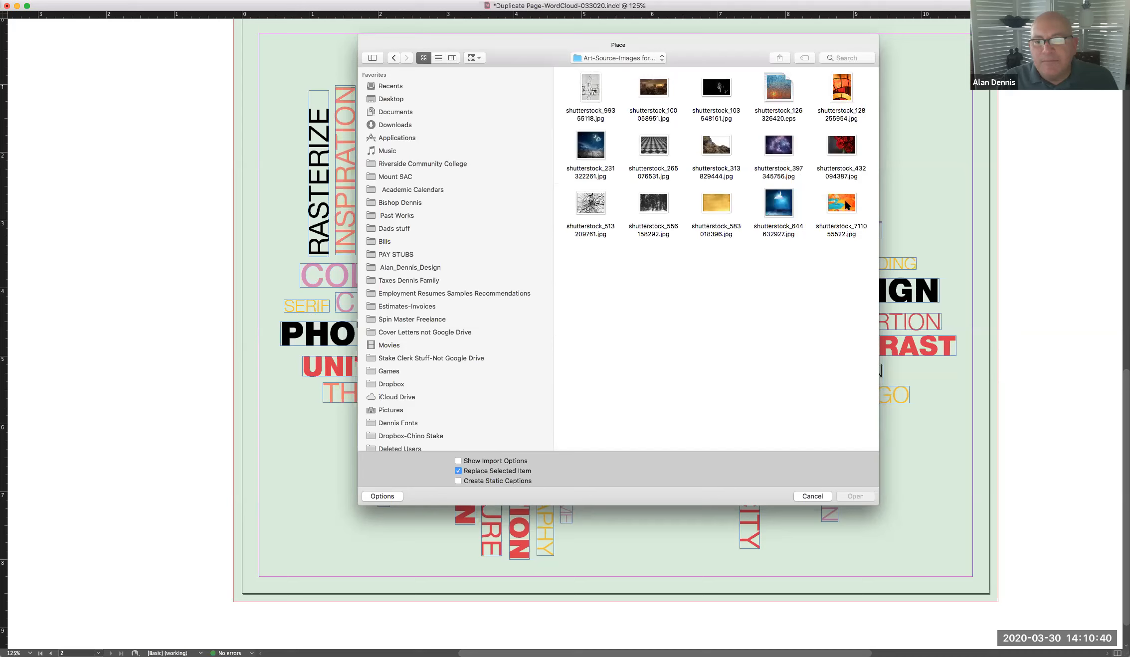
left_click(841, 204)
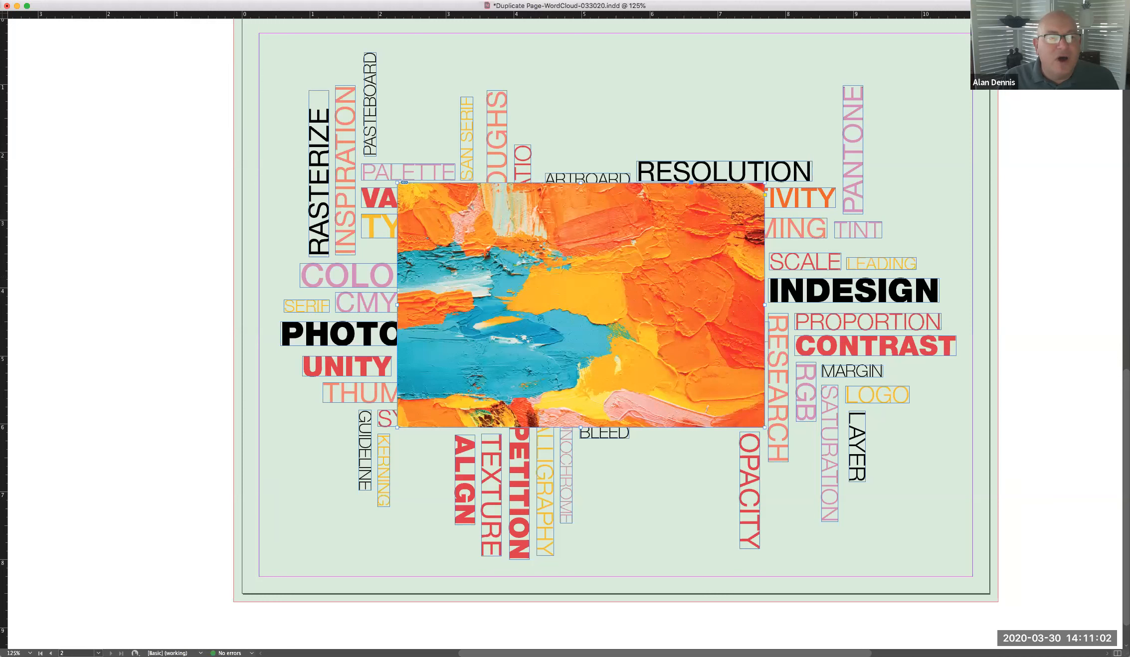
- Send the painted image backward, then to the back, so the word cloud shows again
right_click(576, 310)
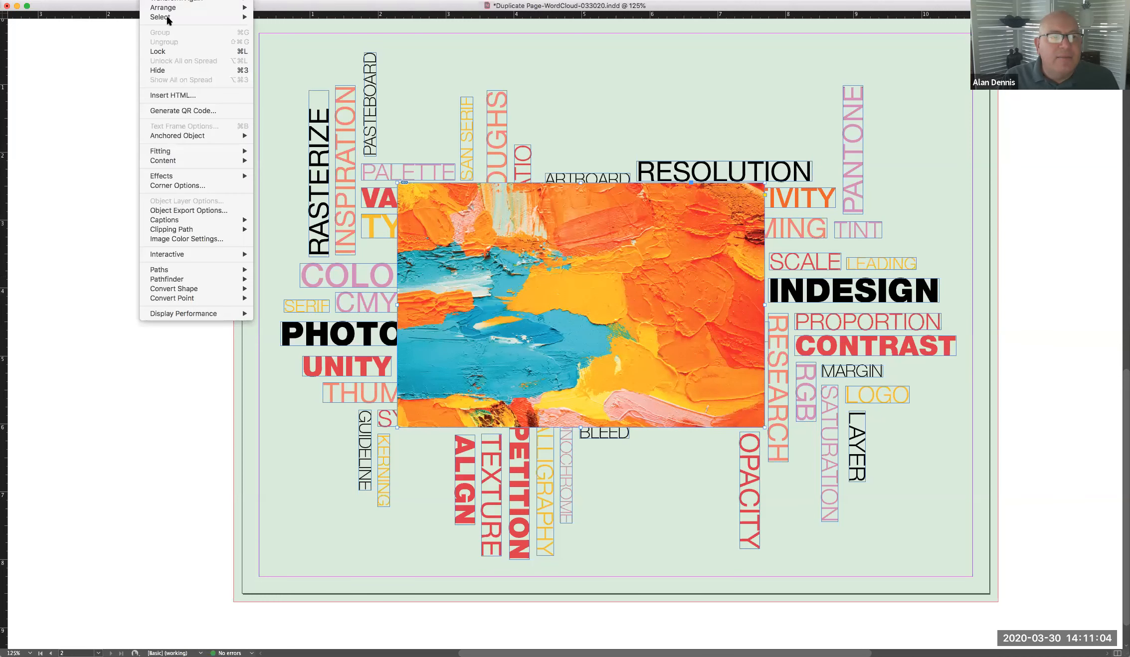
mouse_move(162, 7)
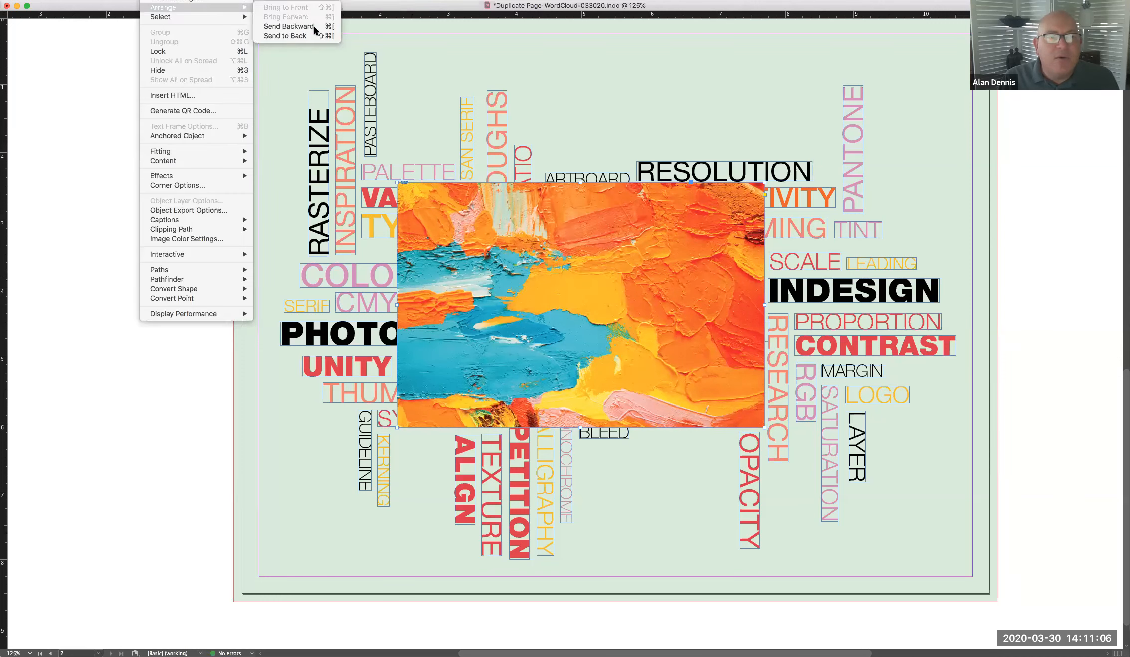
mouse_move(321, 29)
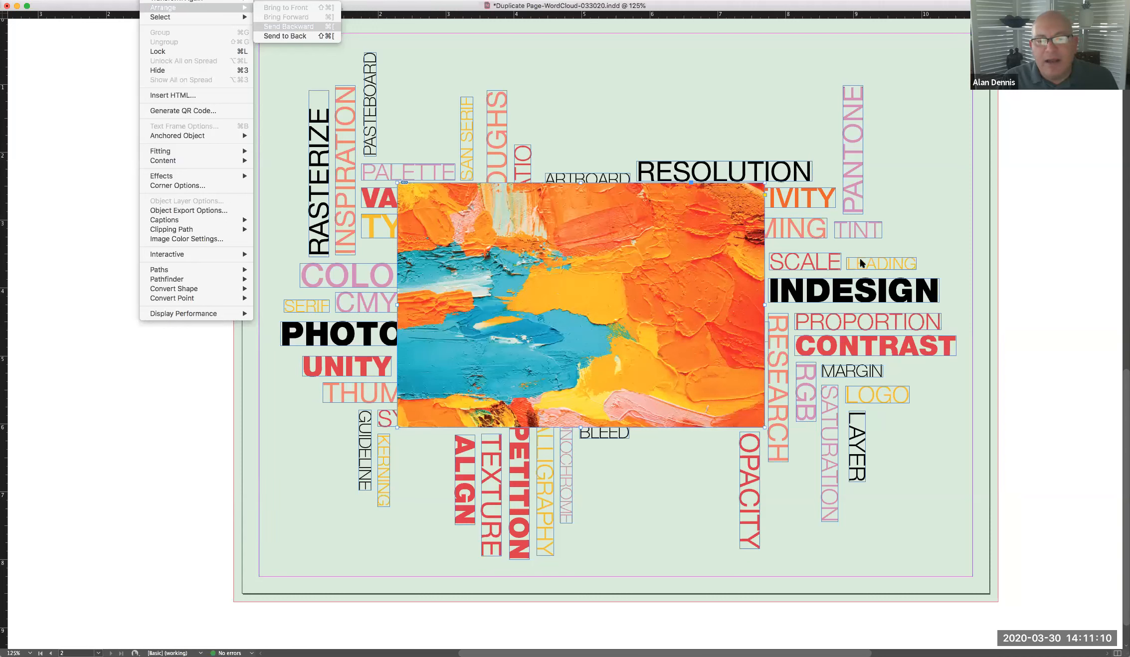
left_click(289, 36)
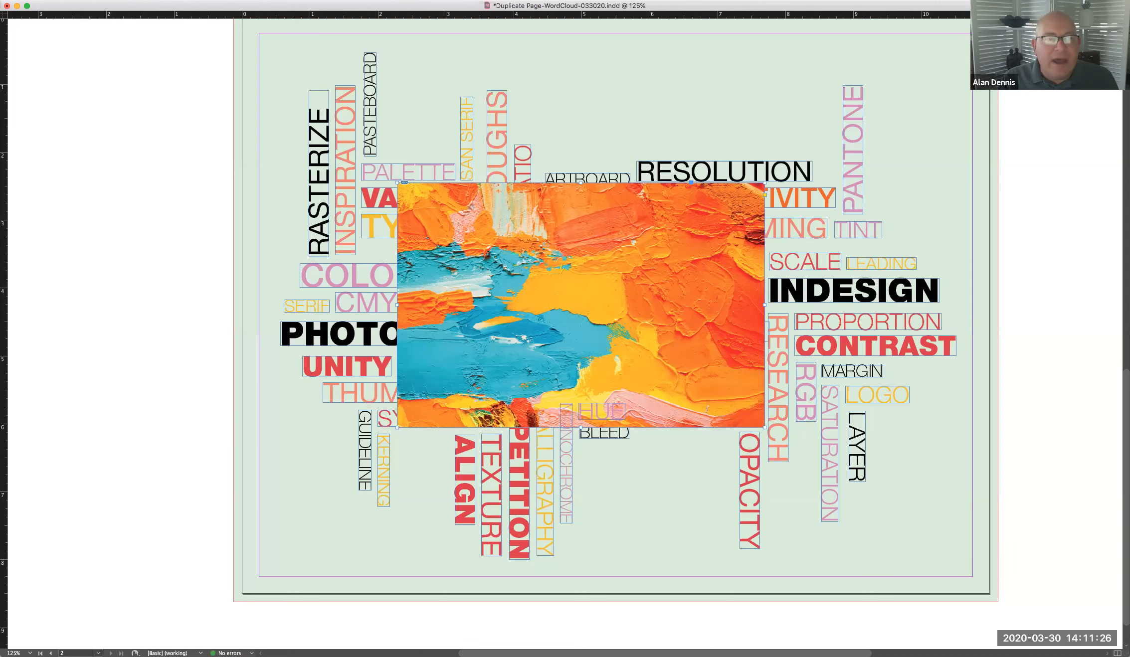
right_click(576, 310)
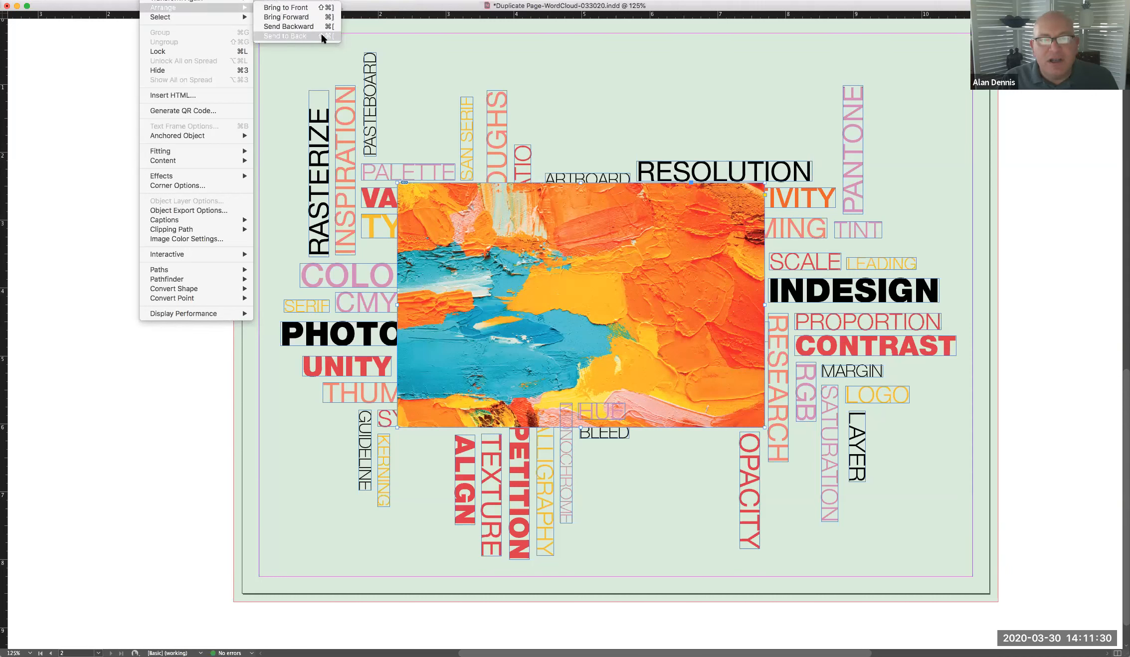
left_click(288, 36)
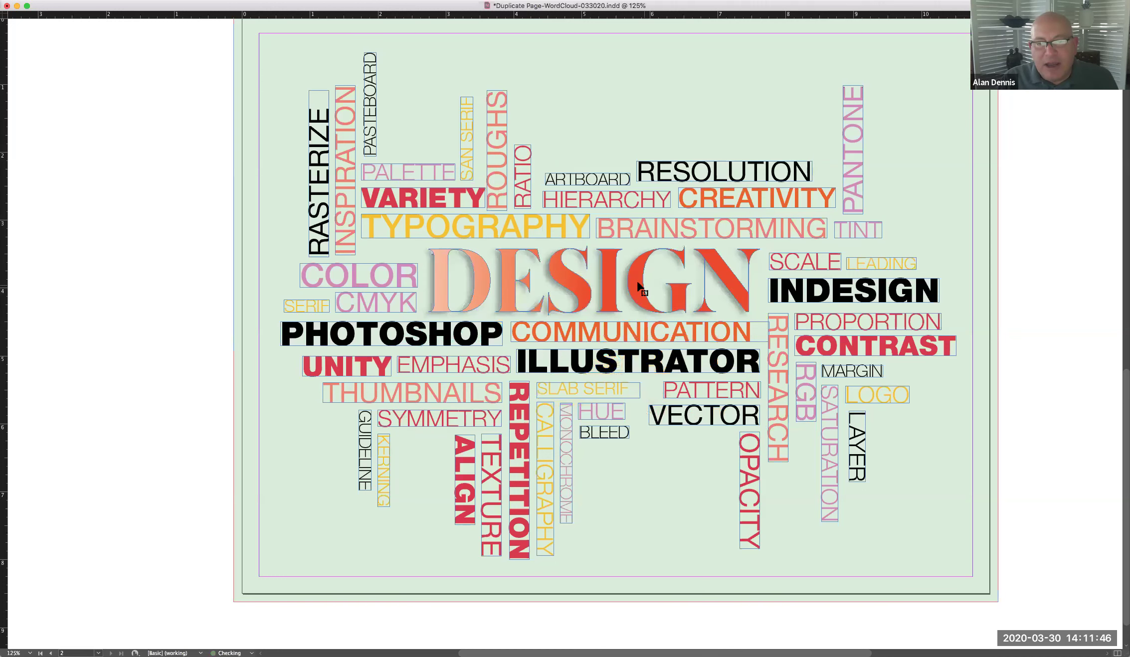
- Paste the painted image into the DESIGN outlines and select the content inside the letters
left_click(587, 293)
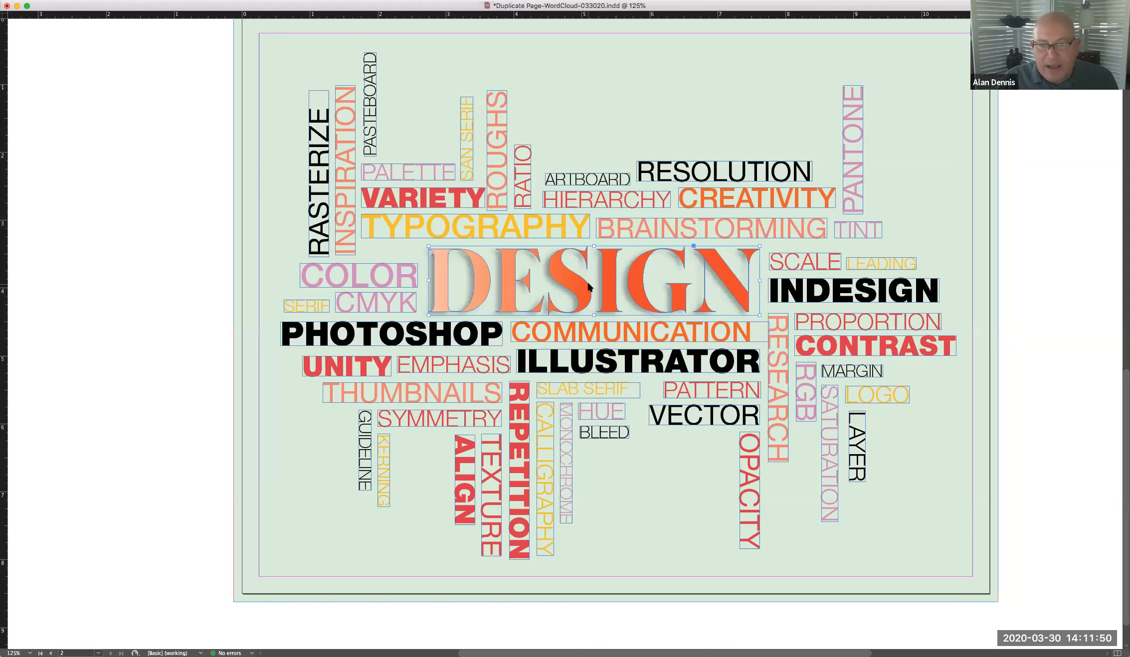
right_click(588, 288)
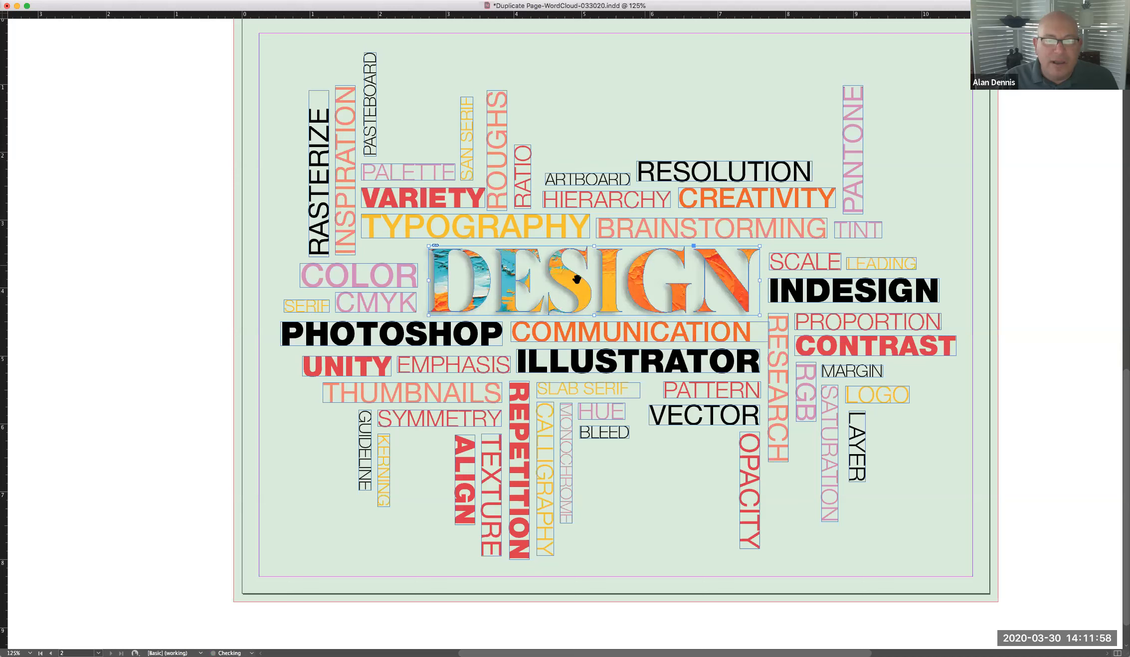
mouse_move(574, 285)
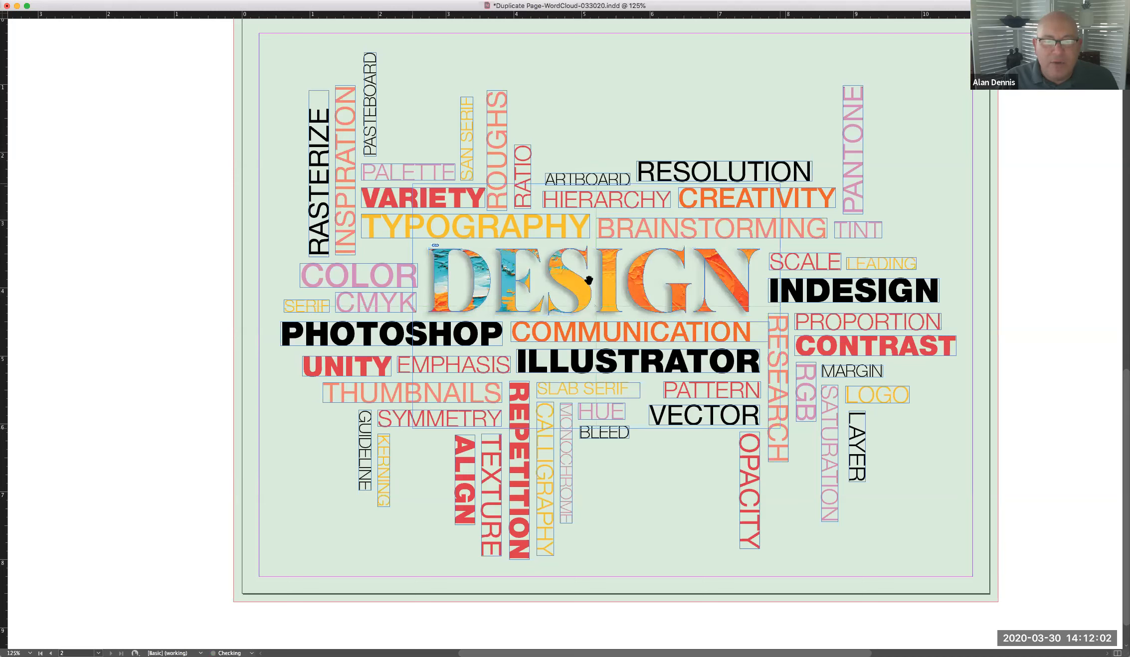
left_click(583, 285)
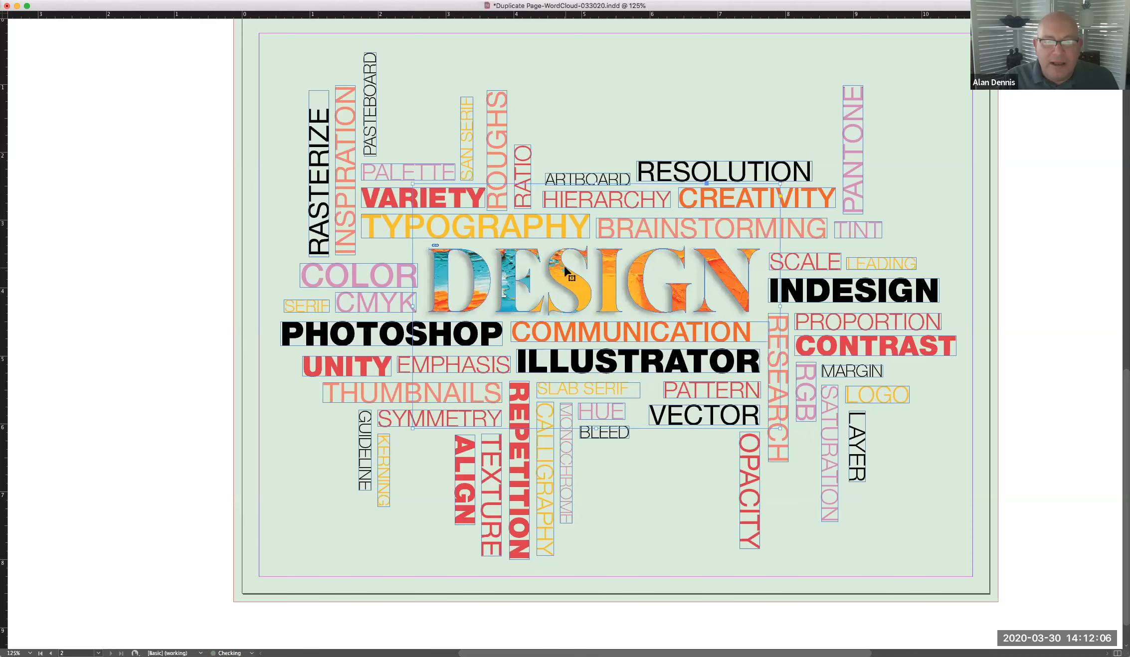
left_click(569, 281)
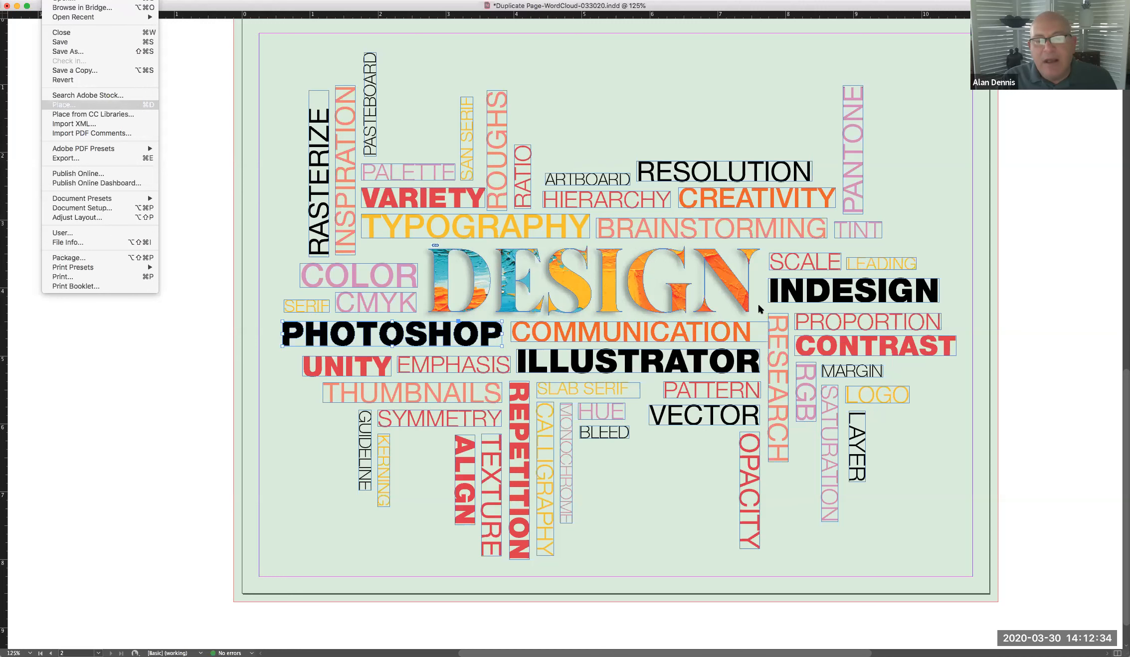
- Place shutterstock_397345756.jpg, the purple space image, into the PHOTOSHOP outlines
left_click(63, 105)
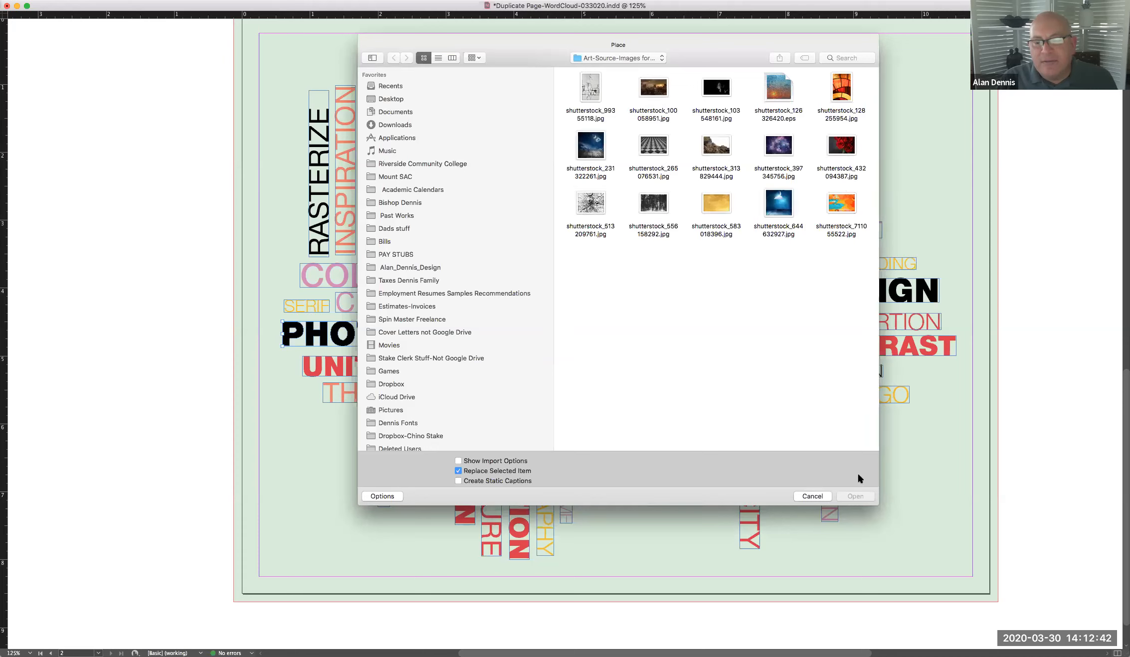
left_click(778, 146)
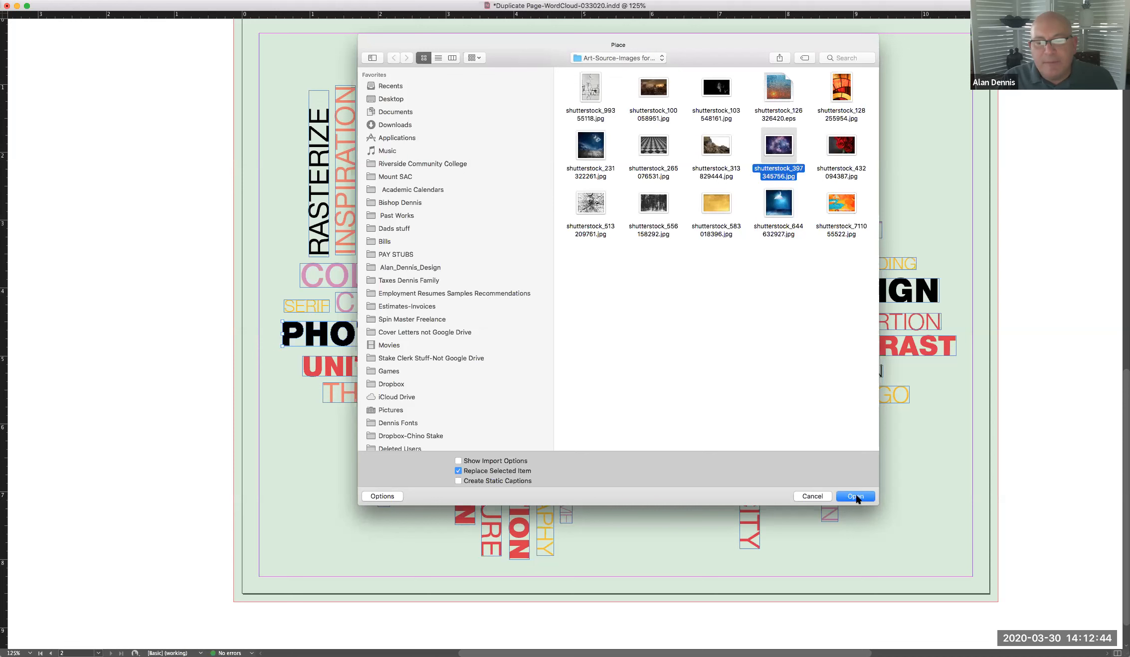
left_click(855, 497)
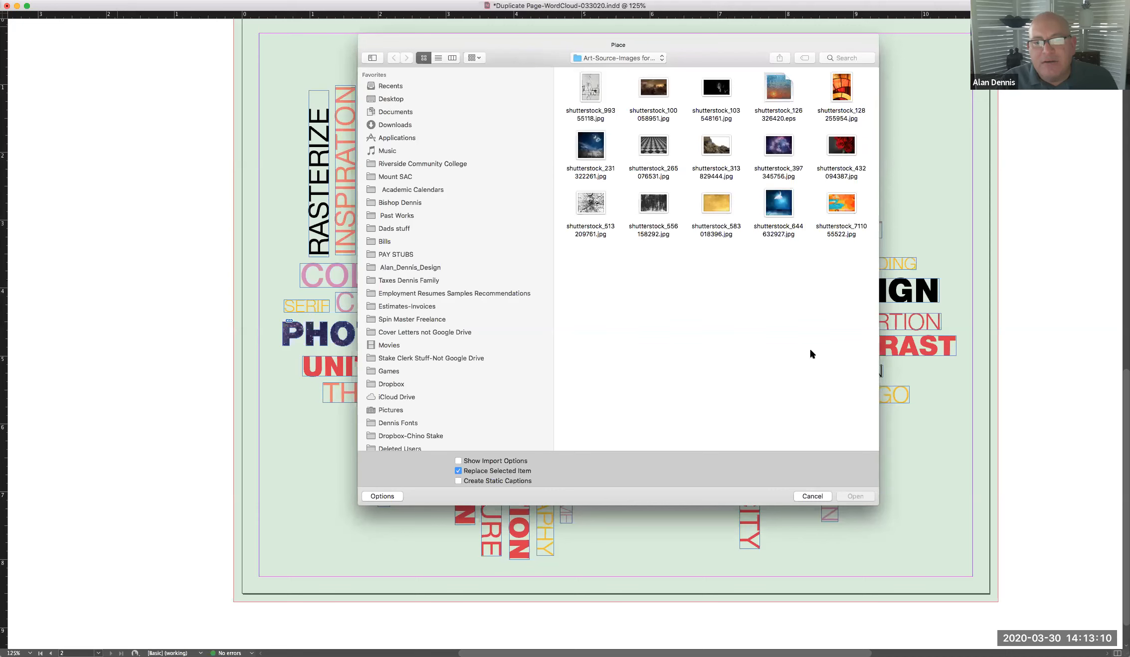
- Place shutterstock_265076531.jpg, the grey grid image, into the ILLUSTRATOR outlines
left_click(653, 146)
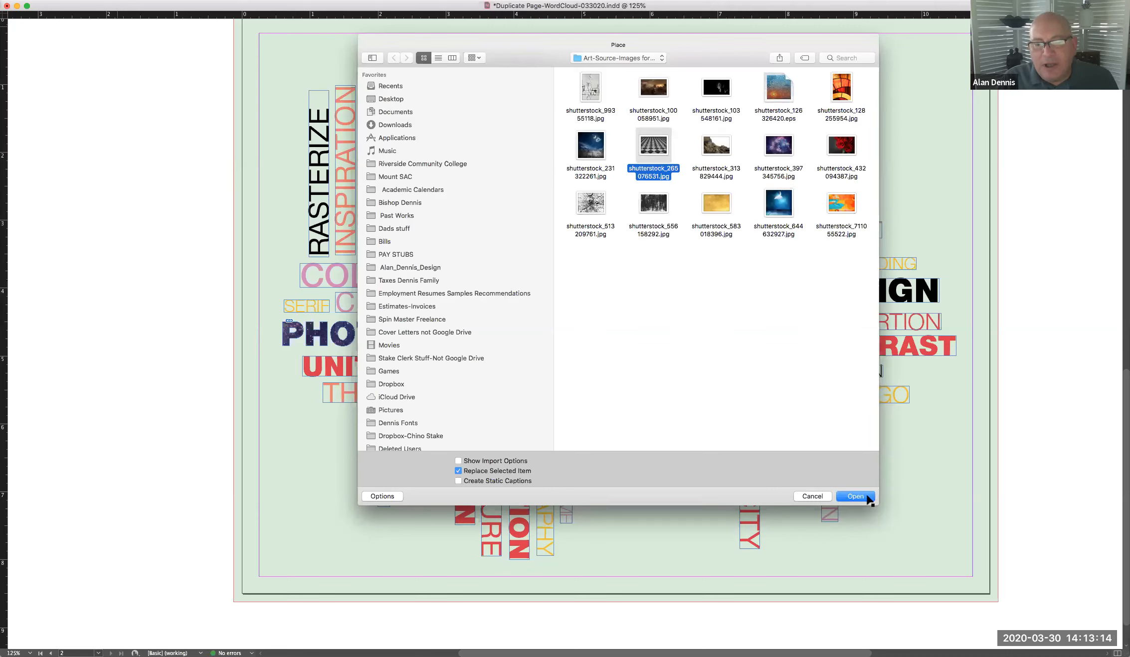
left_click(854, 497)
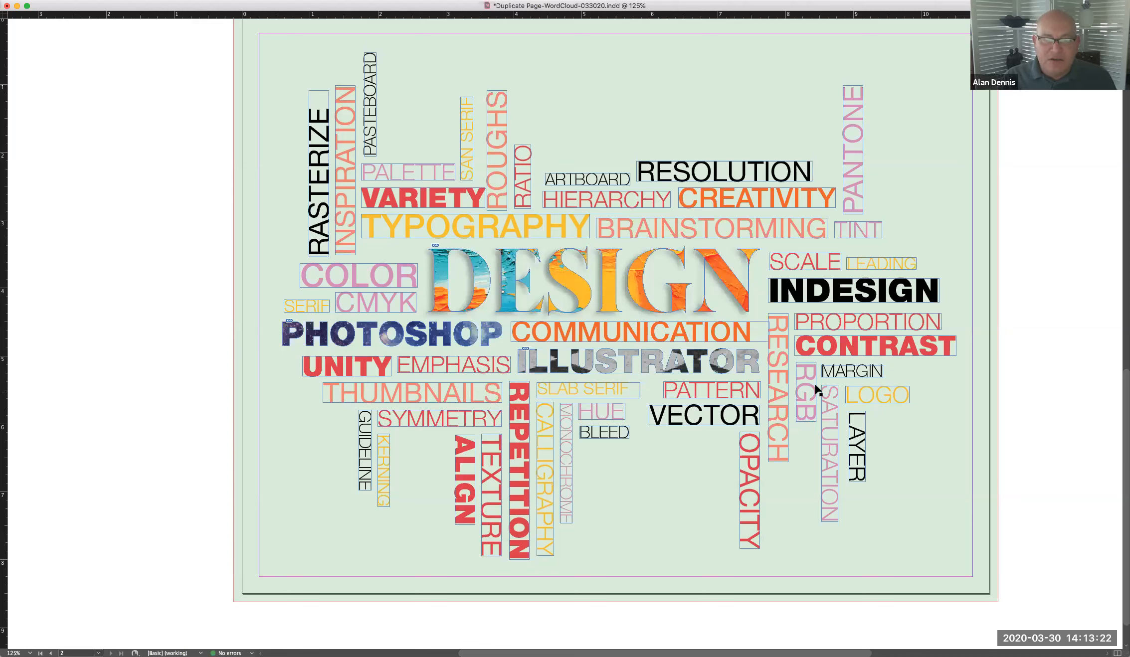
mouse_move(782, 336)
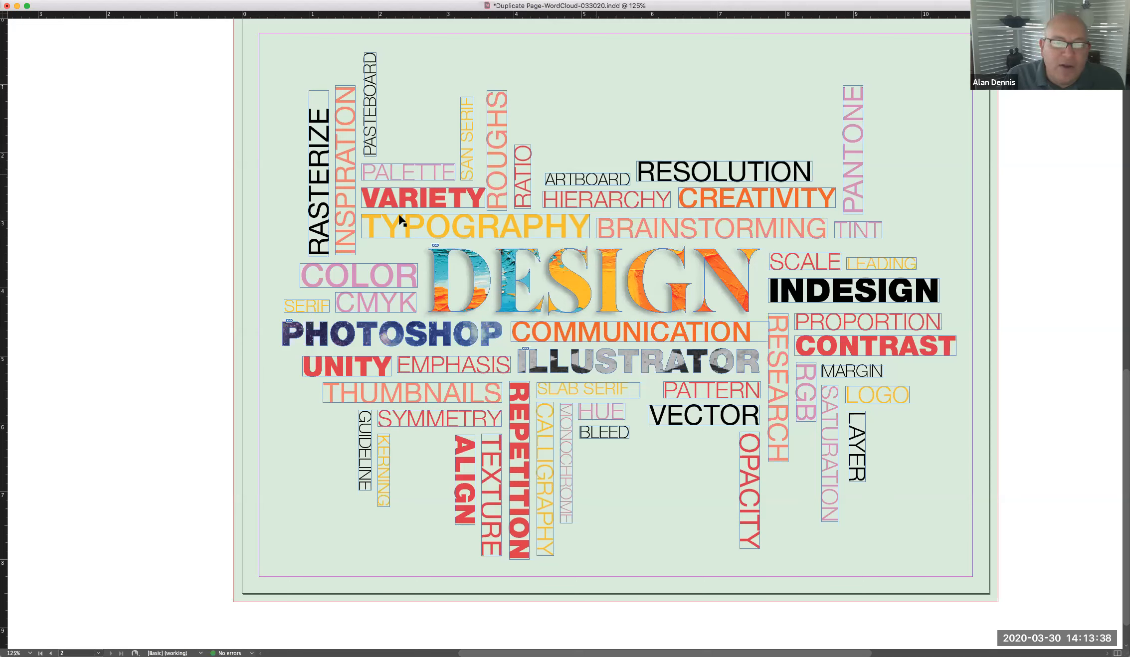
mouse_move(590, 178)
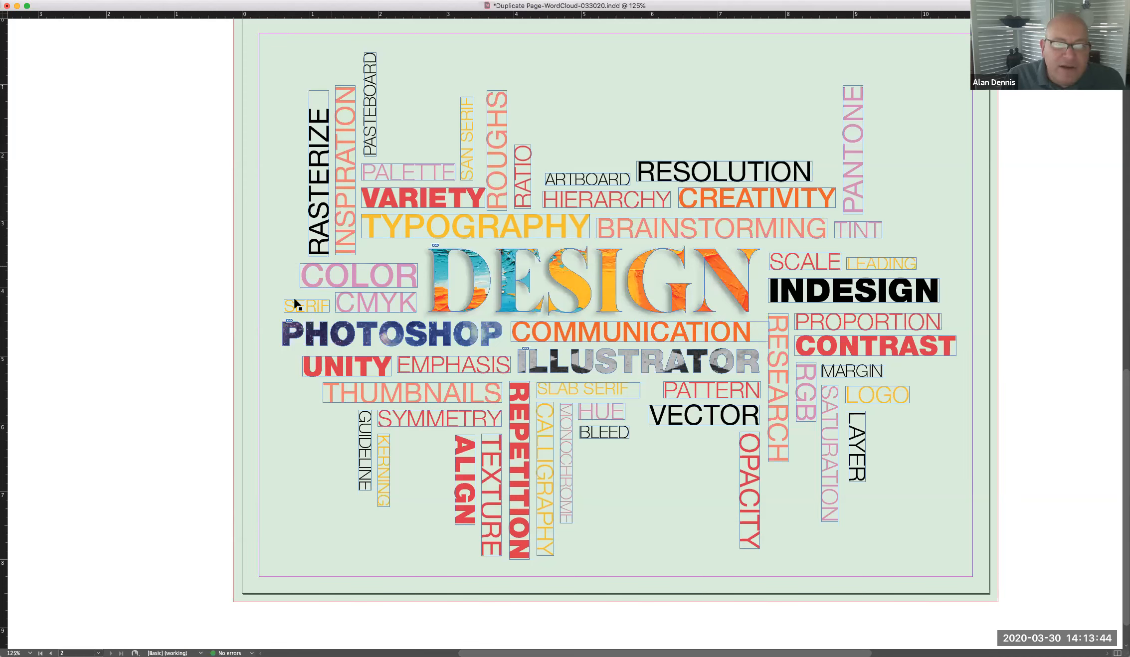
mouse_move(614, 452)
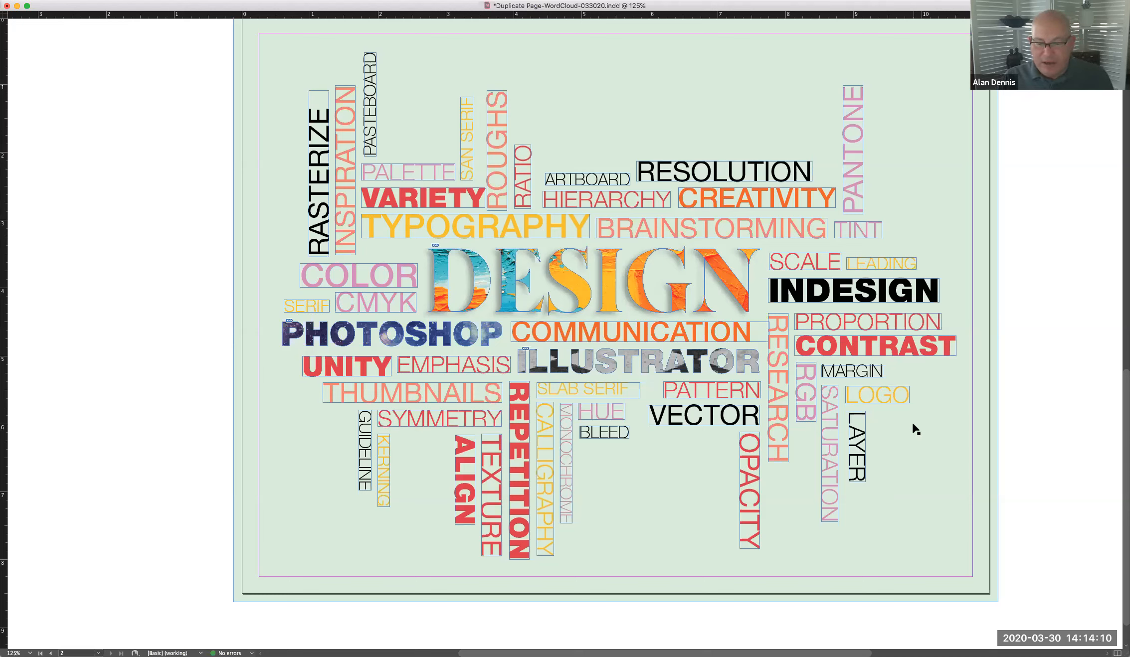
mouse_move(1040, 571)
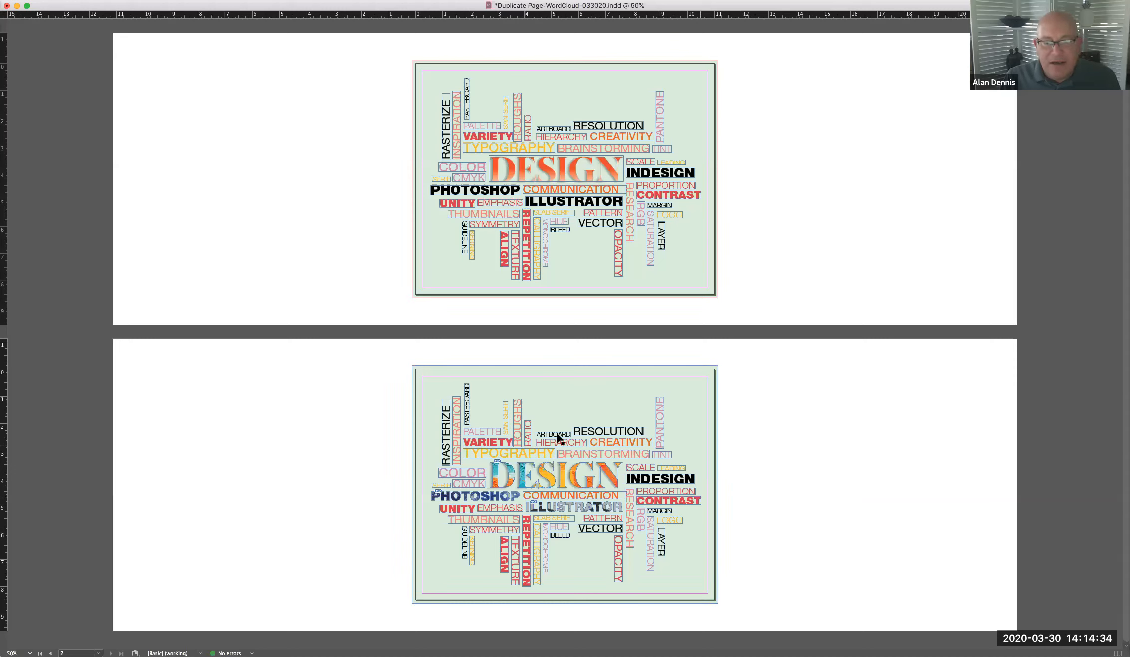
mouse_move(712, 415)
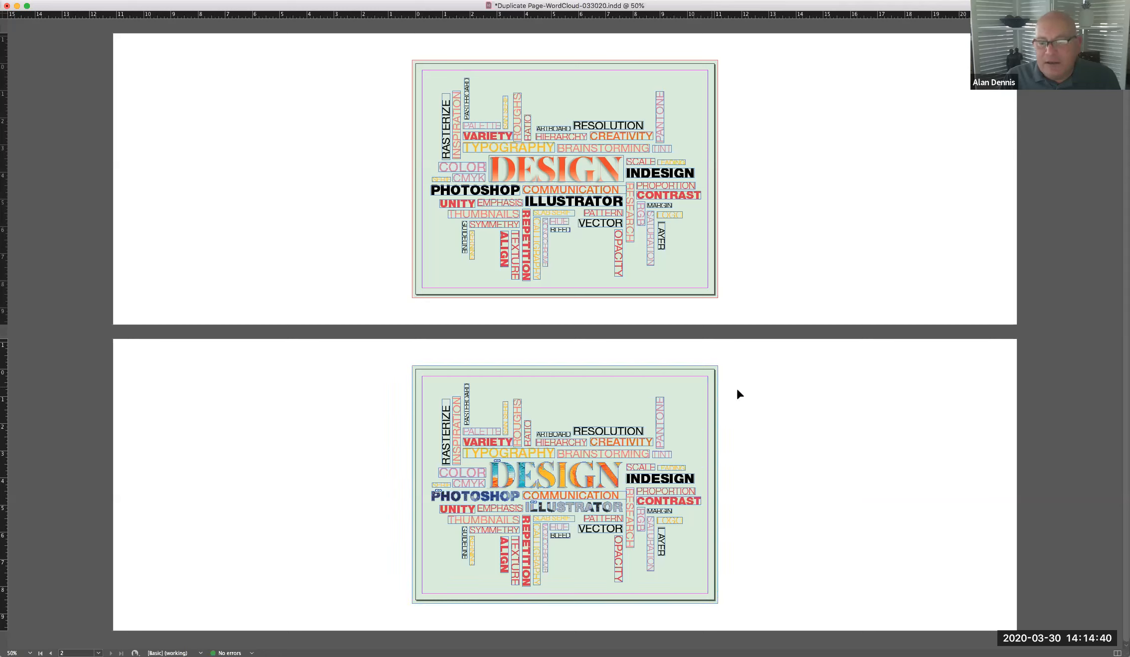
mouse_move(935, 179)
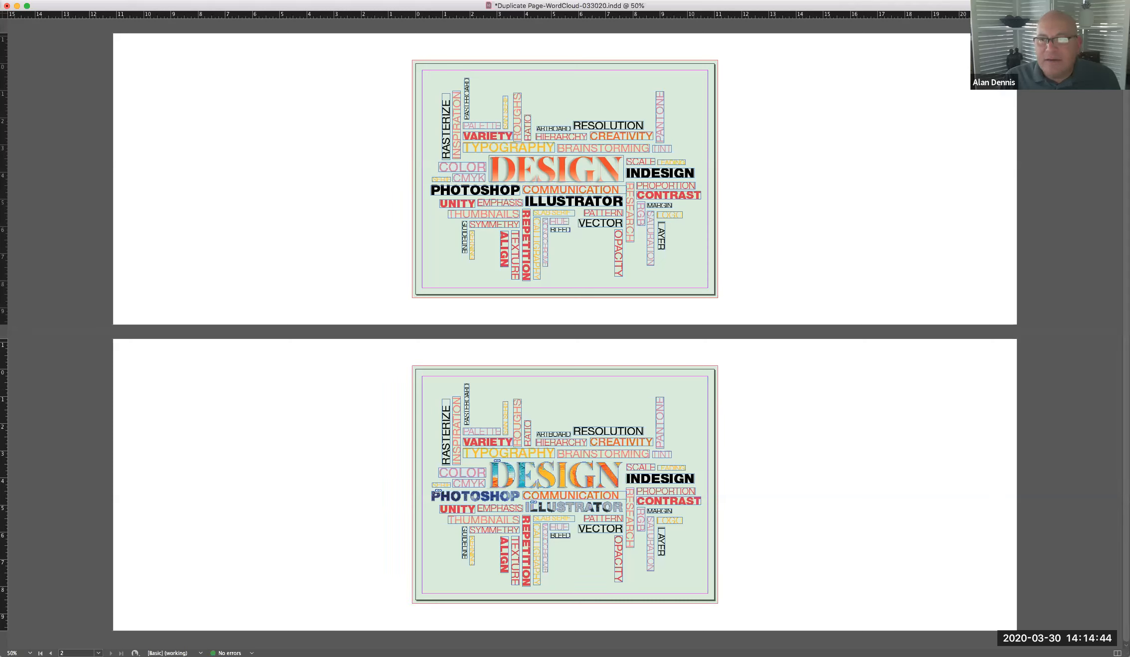
mouse_move(867, 118)
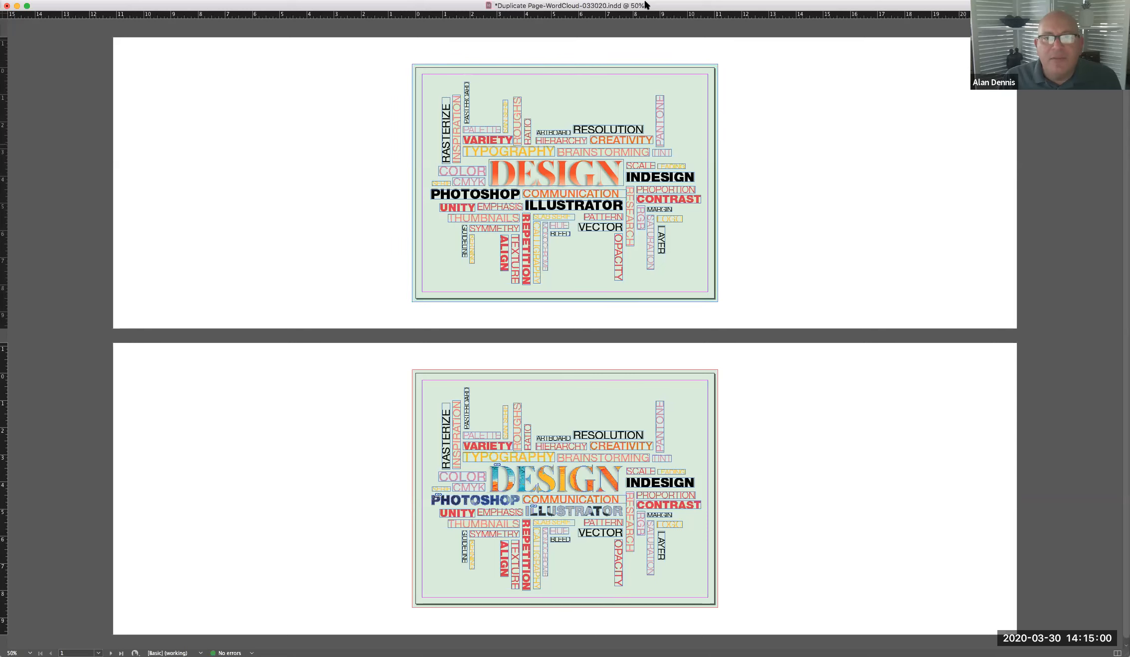
mouse_move(746, 339)
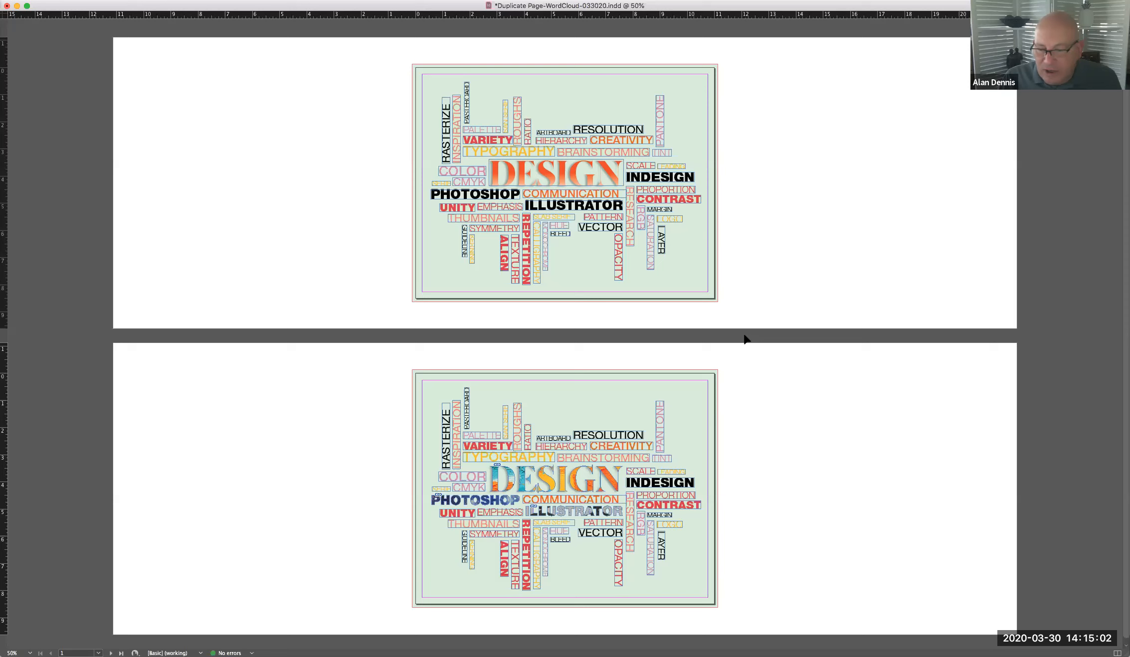
mouse_move(778, 477)
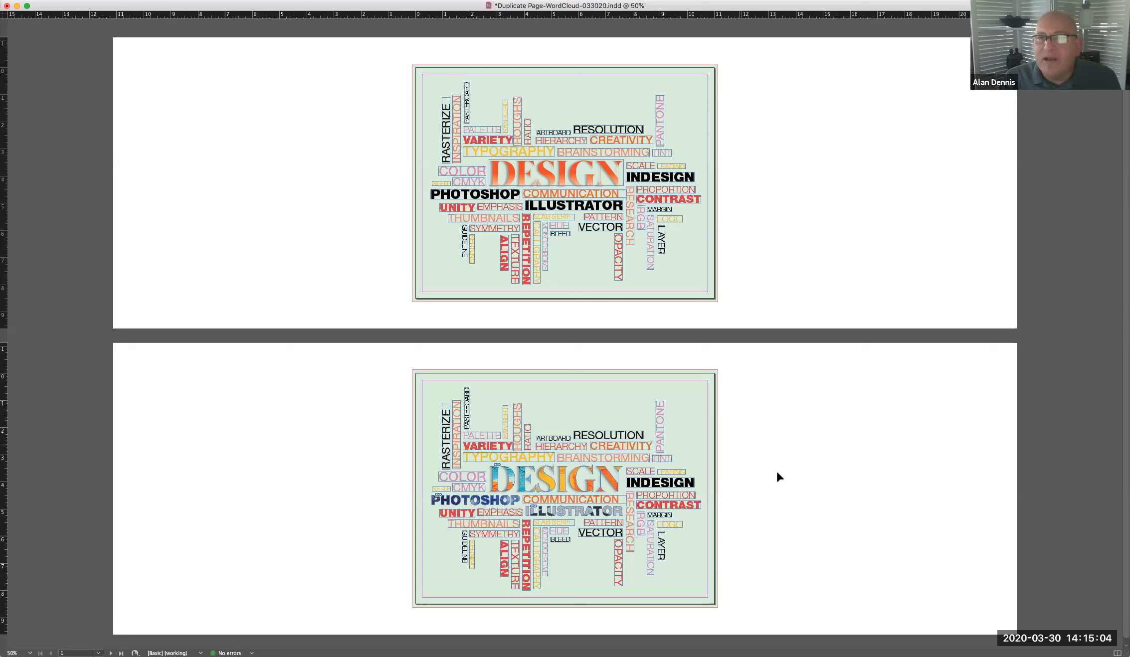